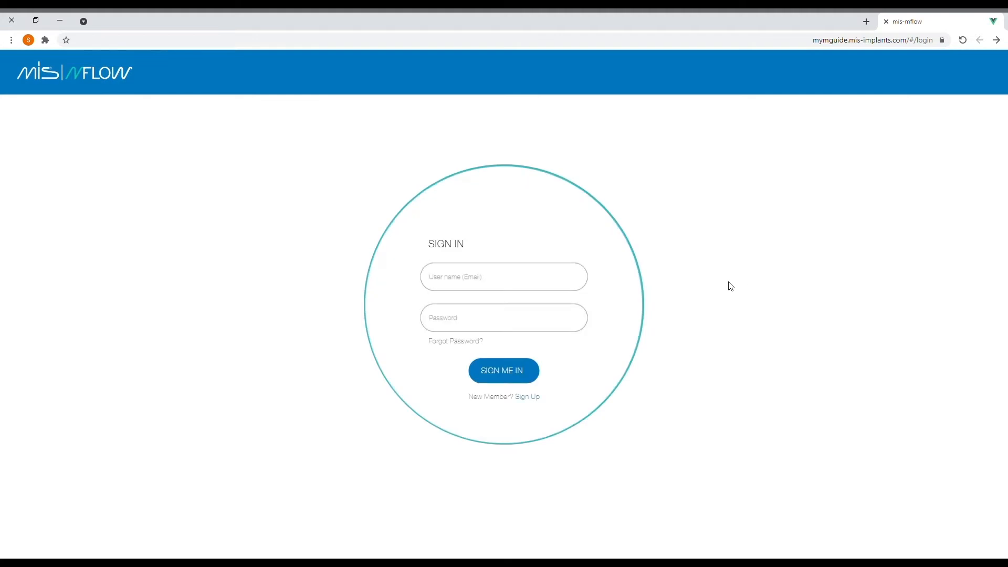
Step: Sign in to the doctor's MIS MFlow account with the entered user name and password
left_click(503, 371)
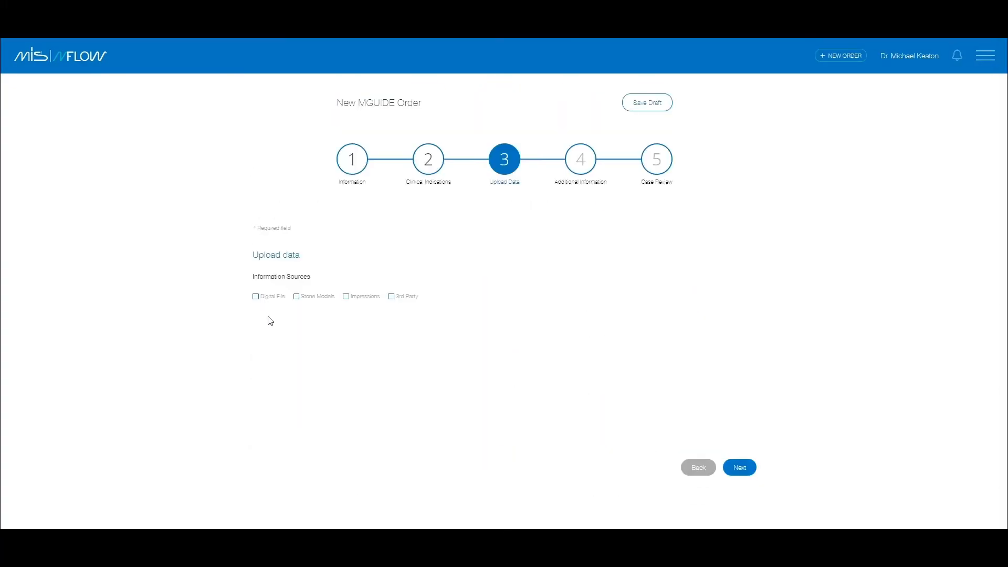
left_click(257, 296)
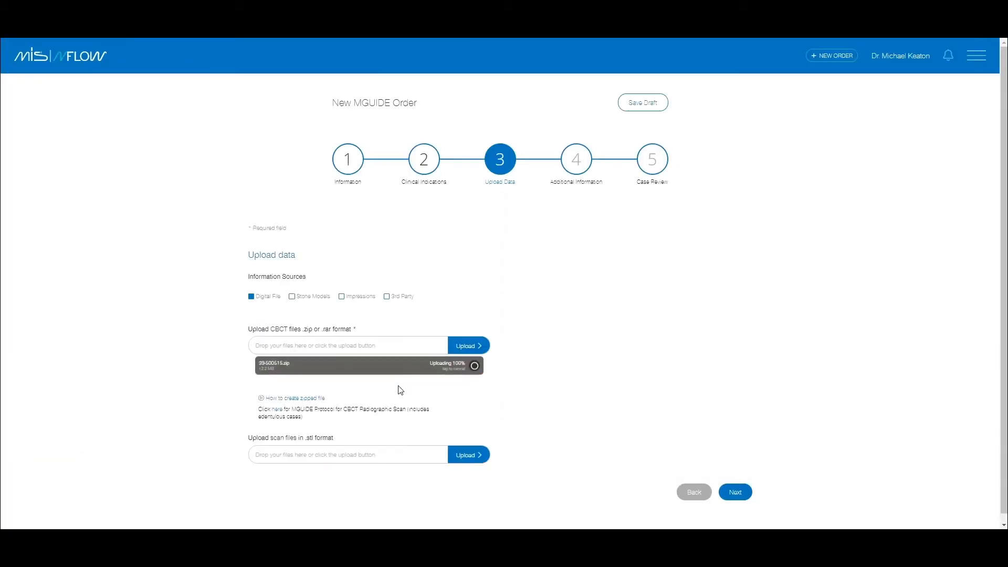
left_click(468, 455)
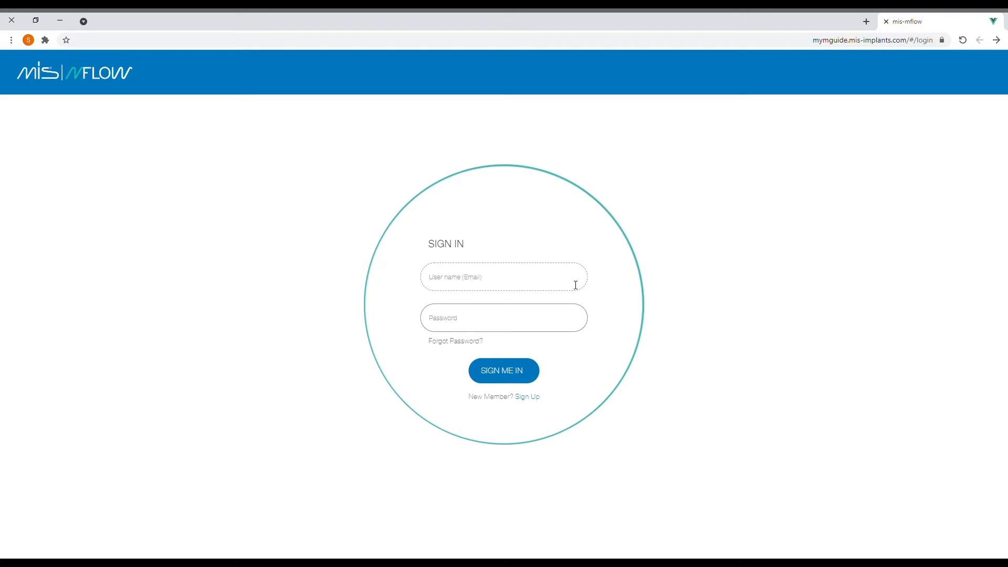
type("•")
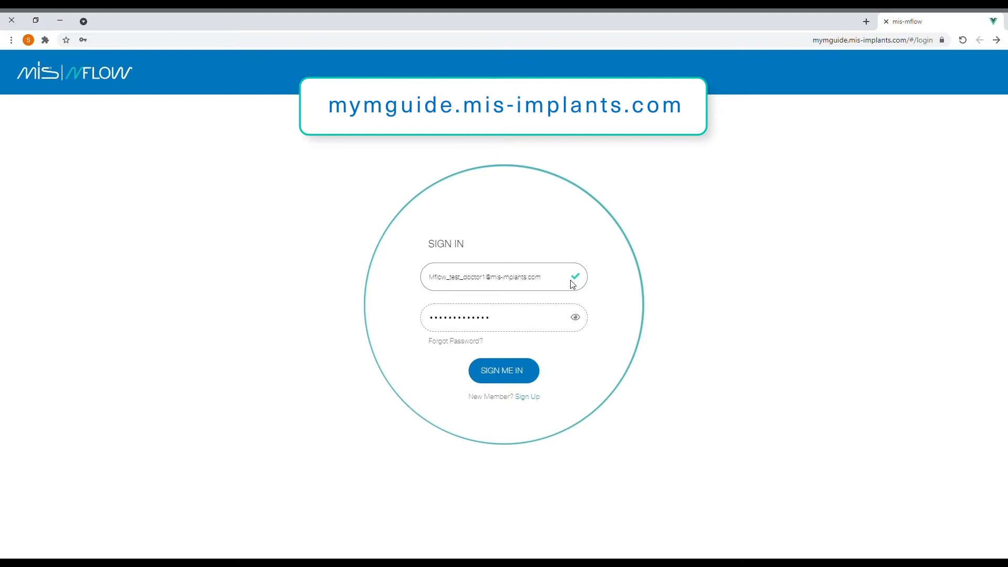
left_click(502, 370)
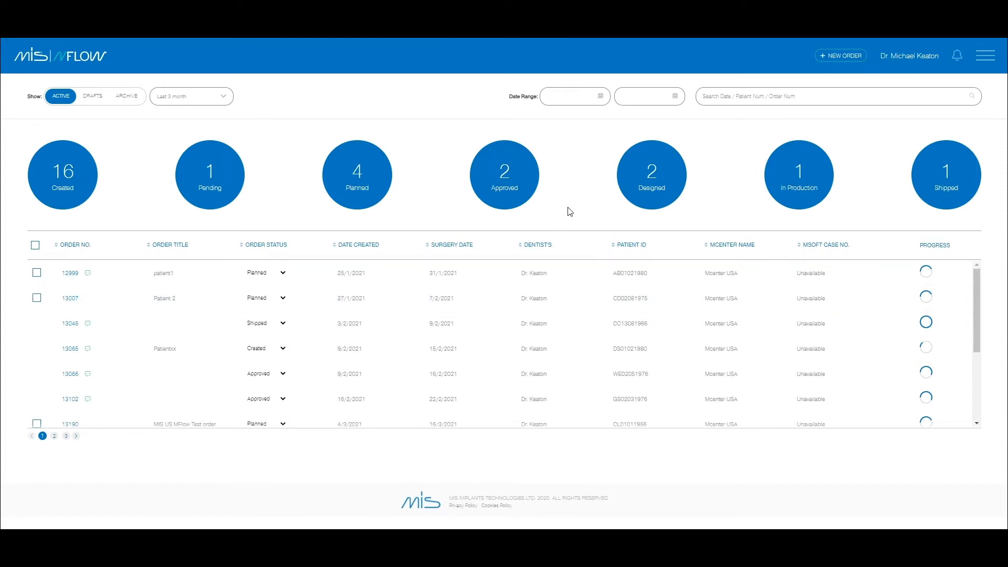
mouse_move(787, 116)
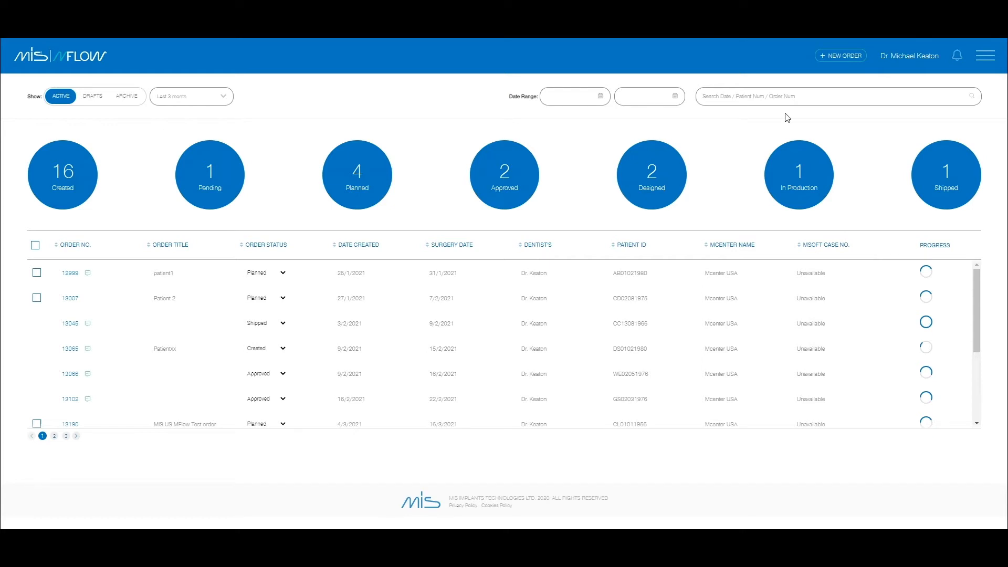
Step: Start a new MGUIDE order from the dashboard's + NEW ORDER control
left_click(839, 56)
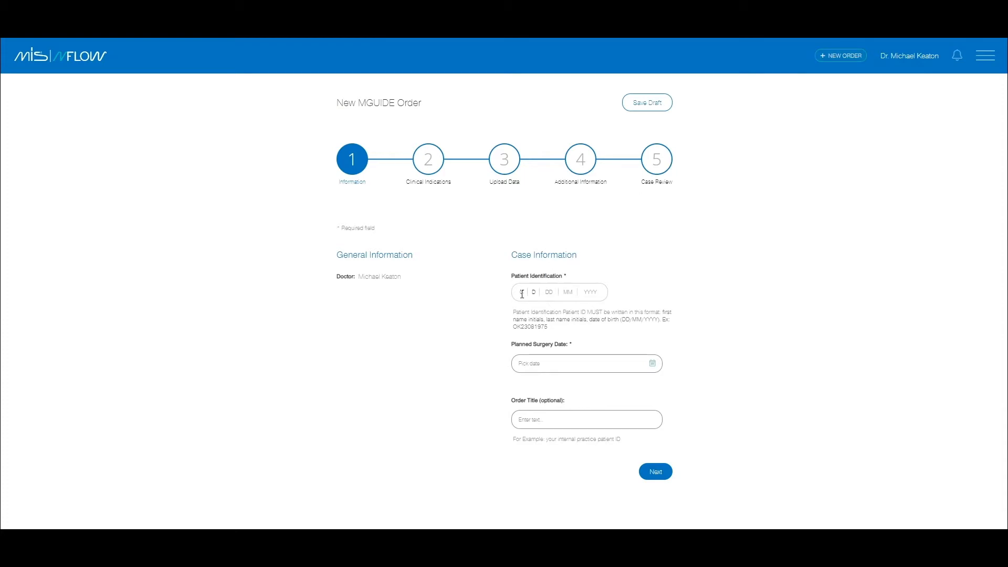
Step: Record patient ID, a 19/04/2021 surgery date and title PATIENT CD, save the draft and continue to Clinical Indications
type("1201")
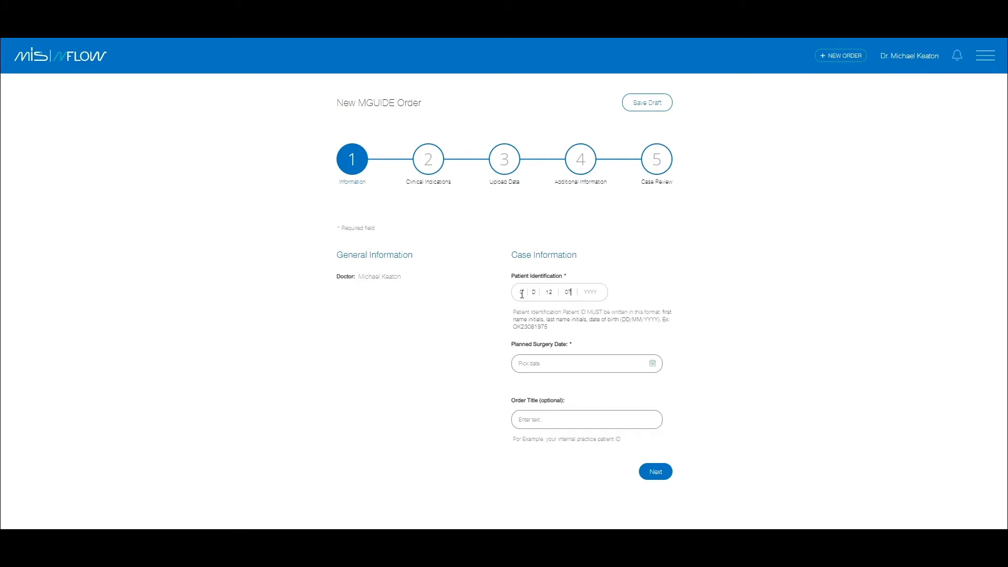
type("1979")
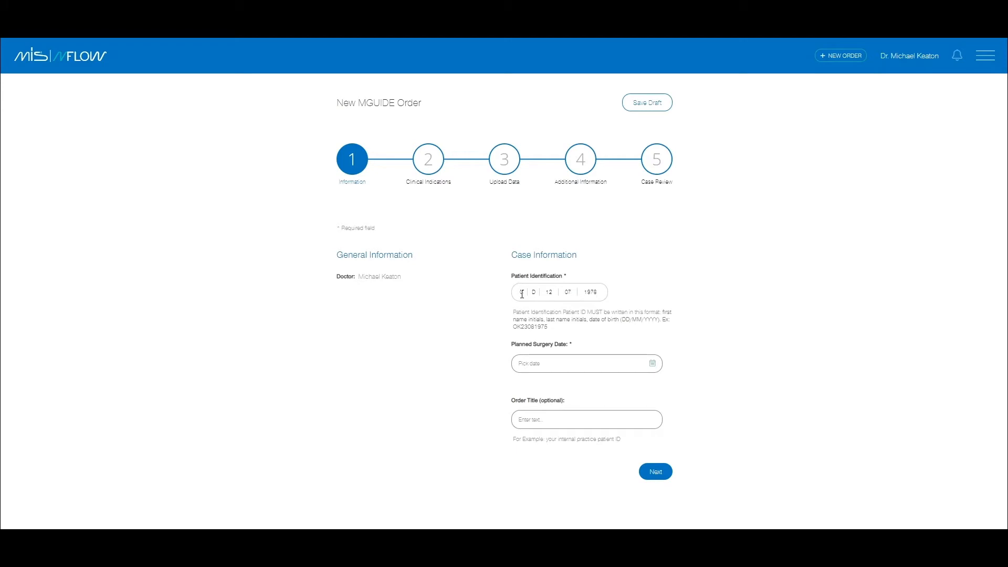
left_click(581, 363)
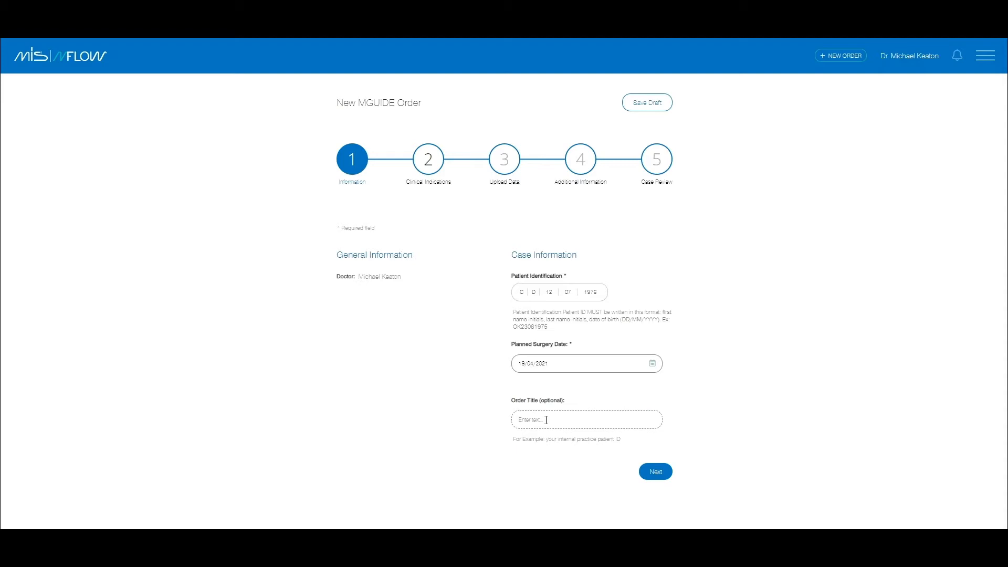
type("PATIENT C")
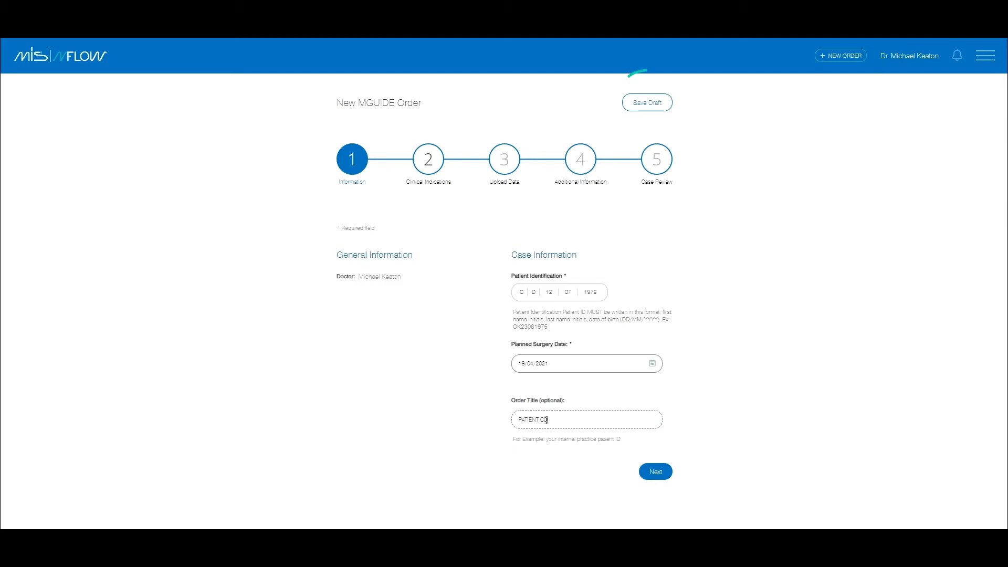
left_click(645, 102)
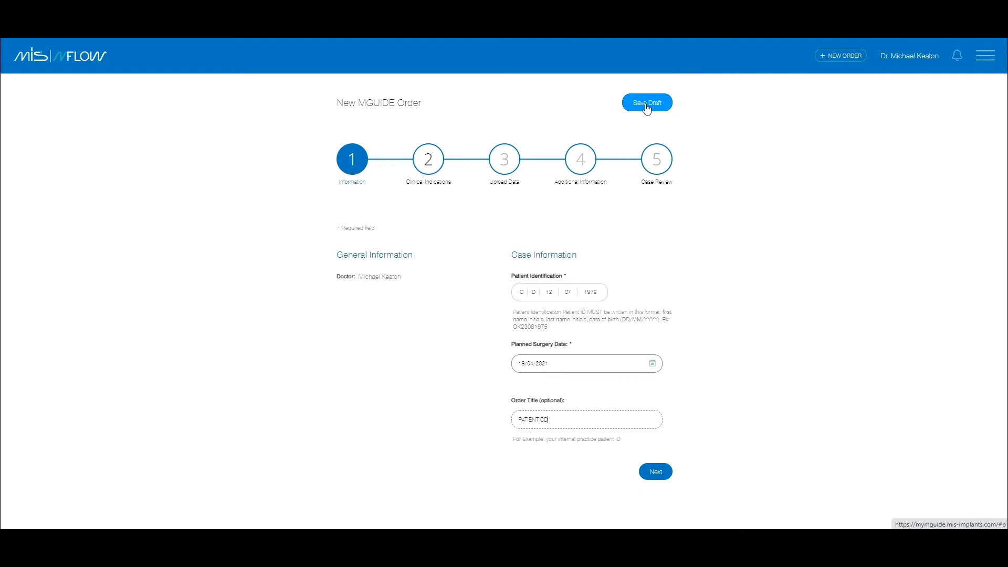
mouse_move(654, 471)
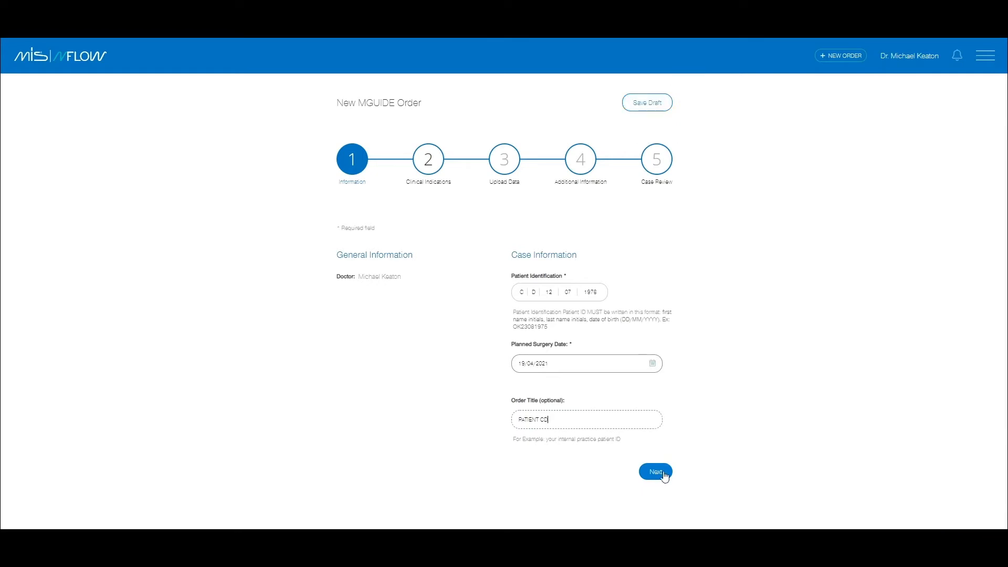
left_click(653, 472)
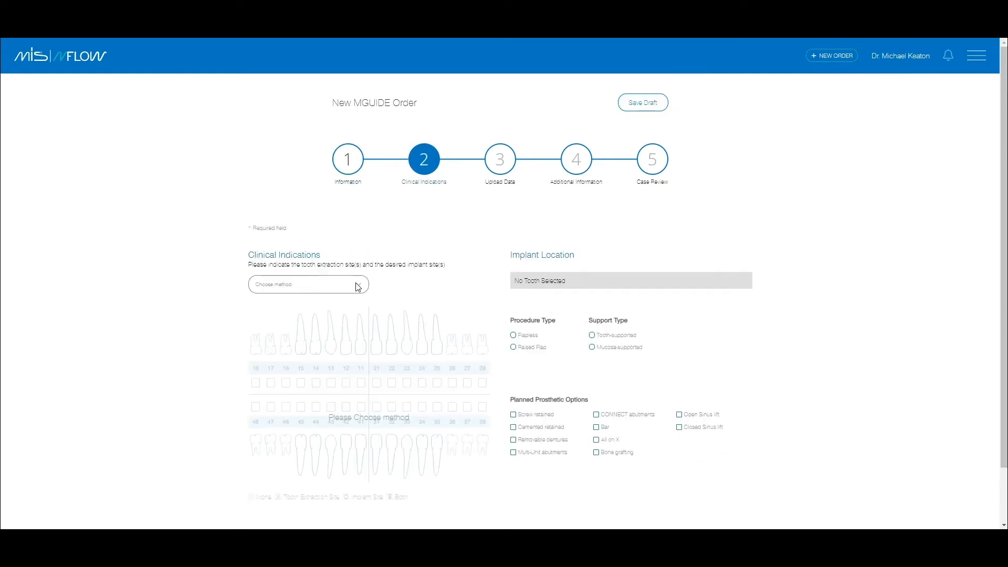
Step: Using FDI numbering, mark teeth 25 and 26 as implant sites with C1 4.20 × 10 mm implants
left_click(307, 284)
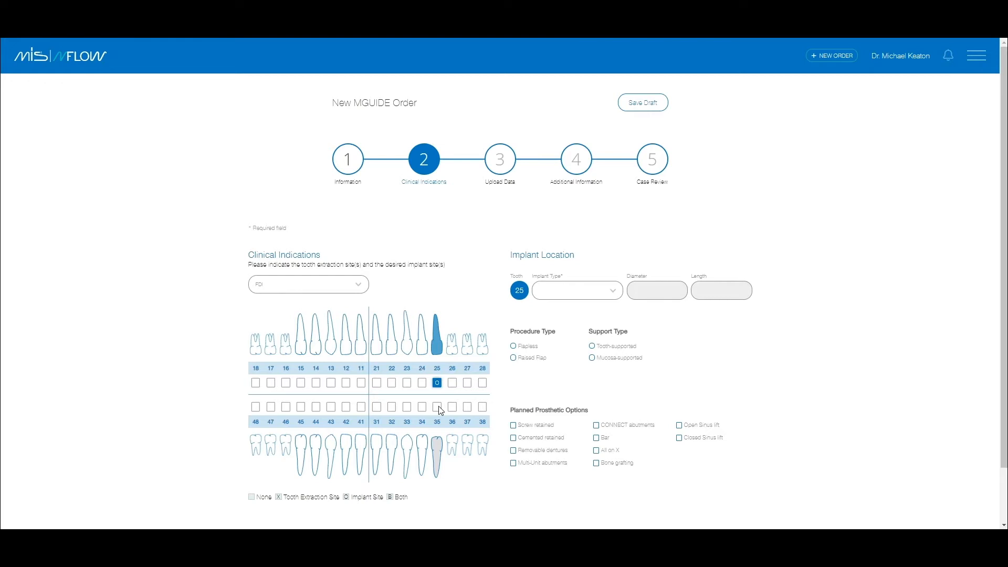
left_click(451, 382)
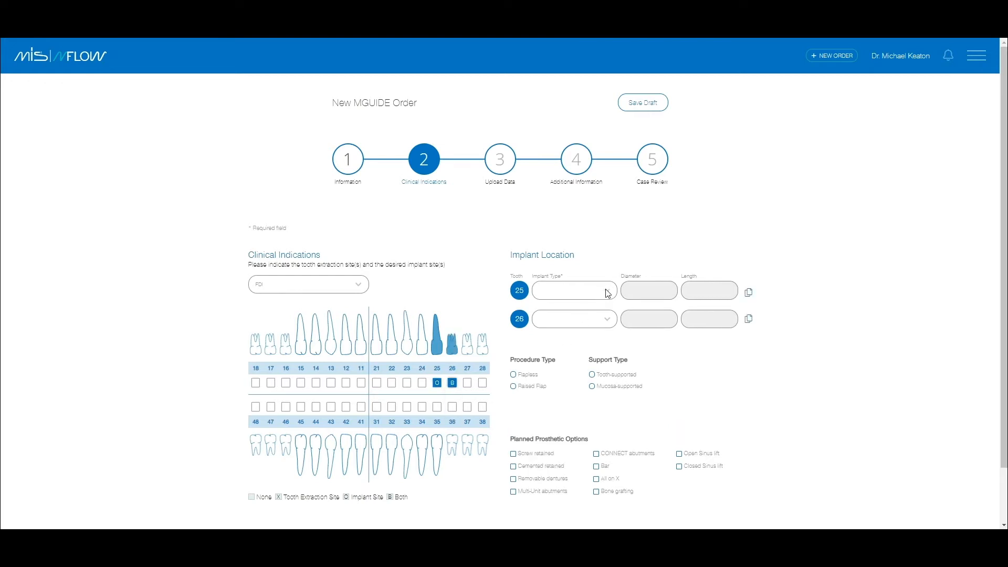
left_click(573, 290)
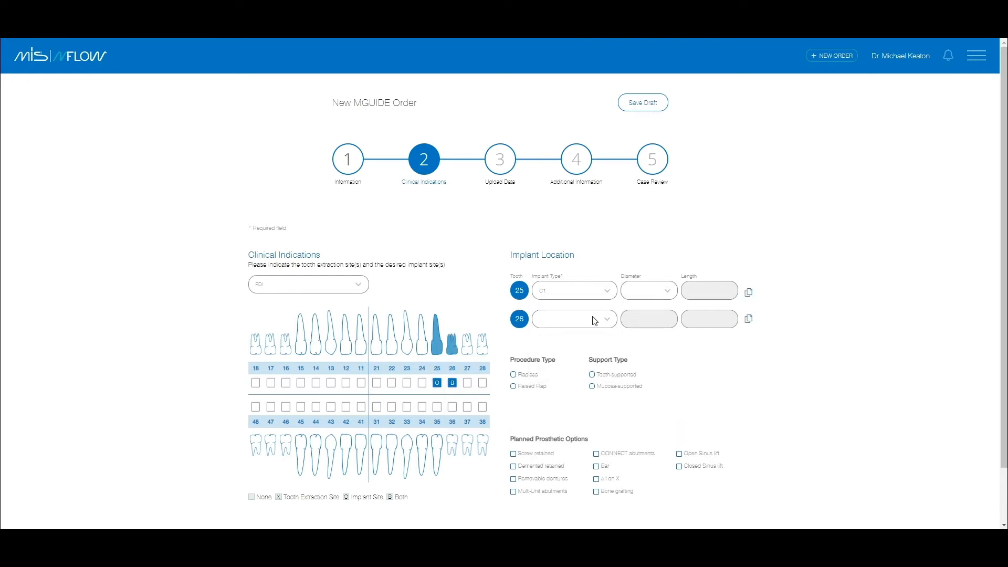
left_click(648, 290)
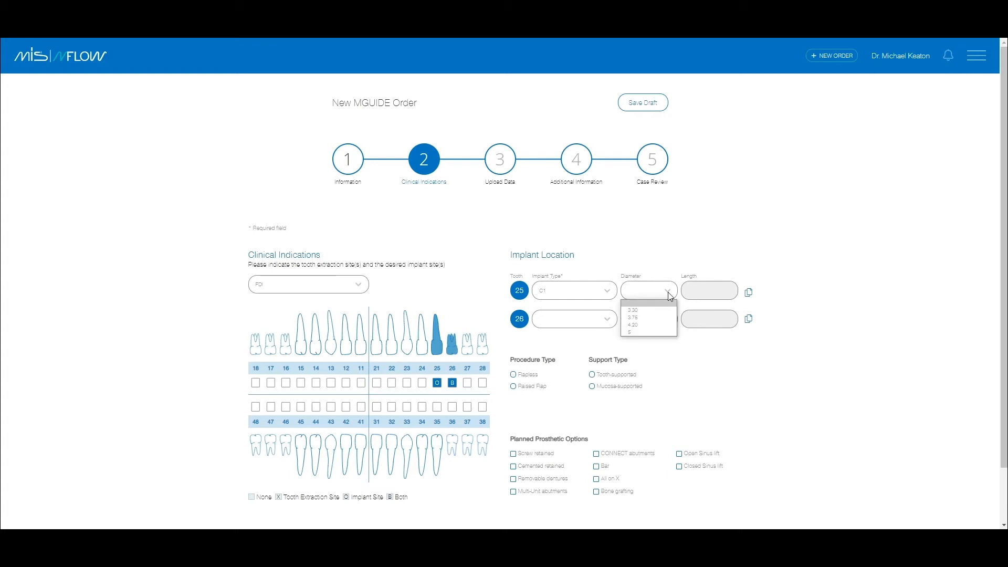
left_click(634, 325)
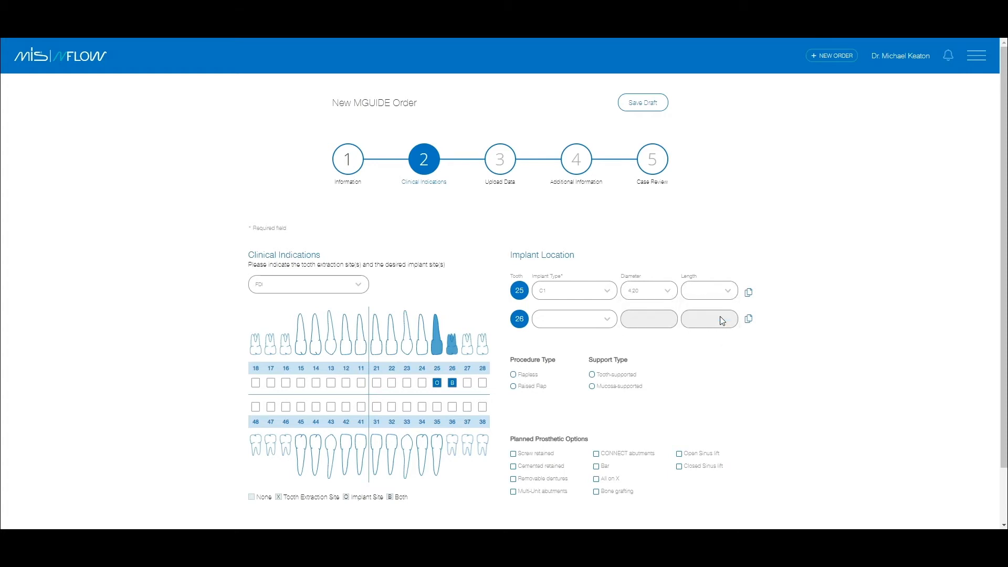
left_click(708, 290)
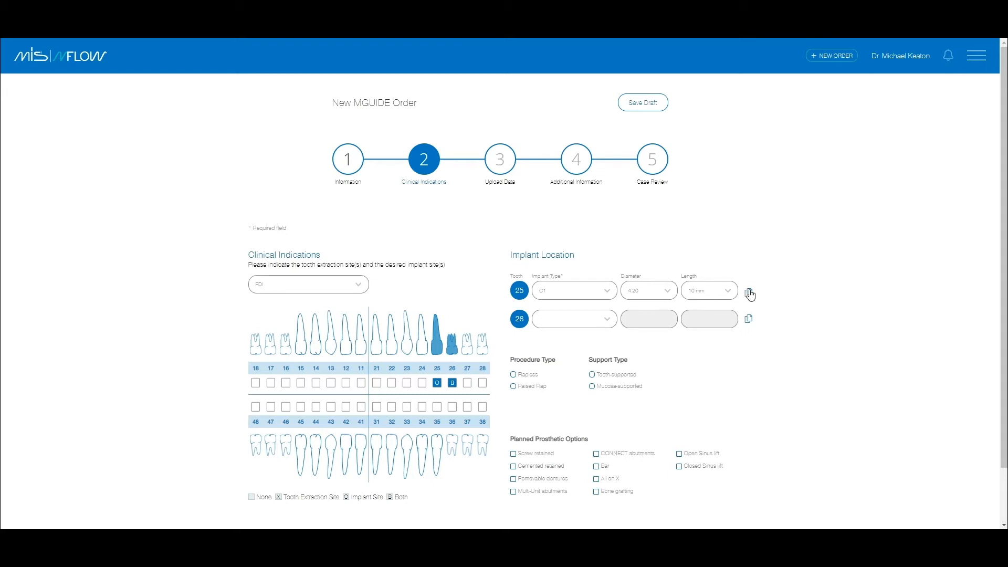
left_click(748, 294)
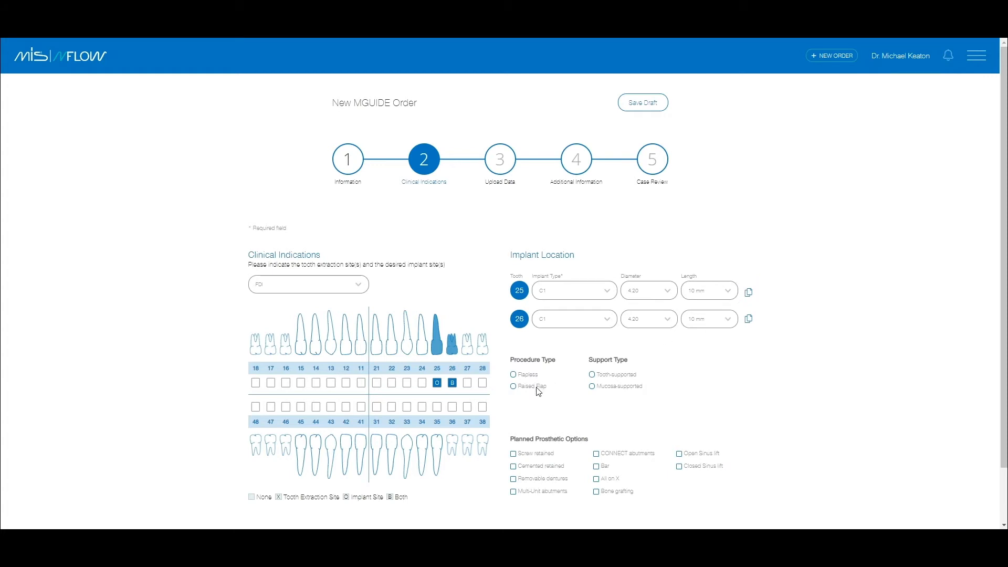
Step: Set Raised Flap, Tooth-supported, Cemented retained and Multi-Unit abutments, then continue to Upload Data
left_click(513, 386)
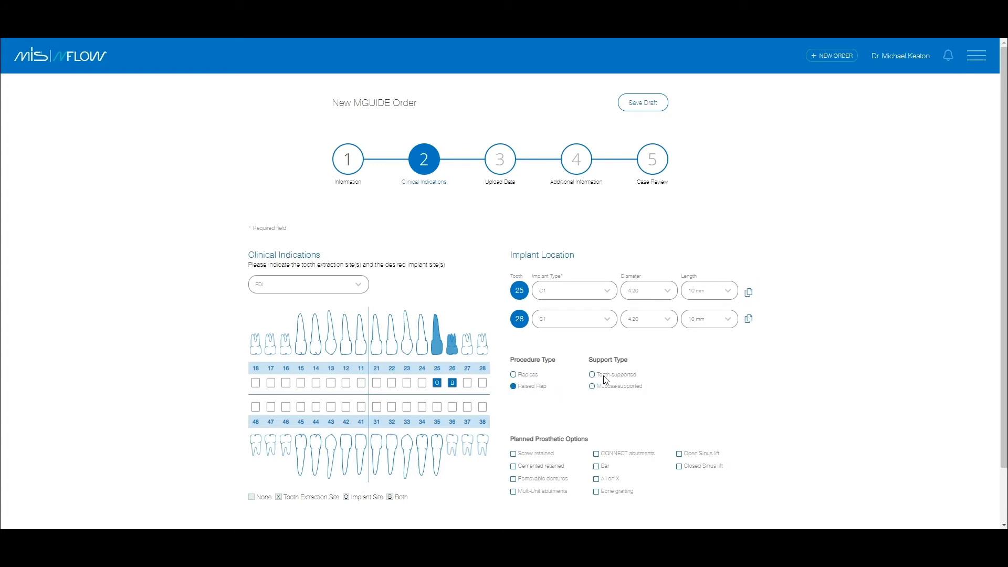
left_click(592, 374)
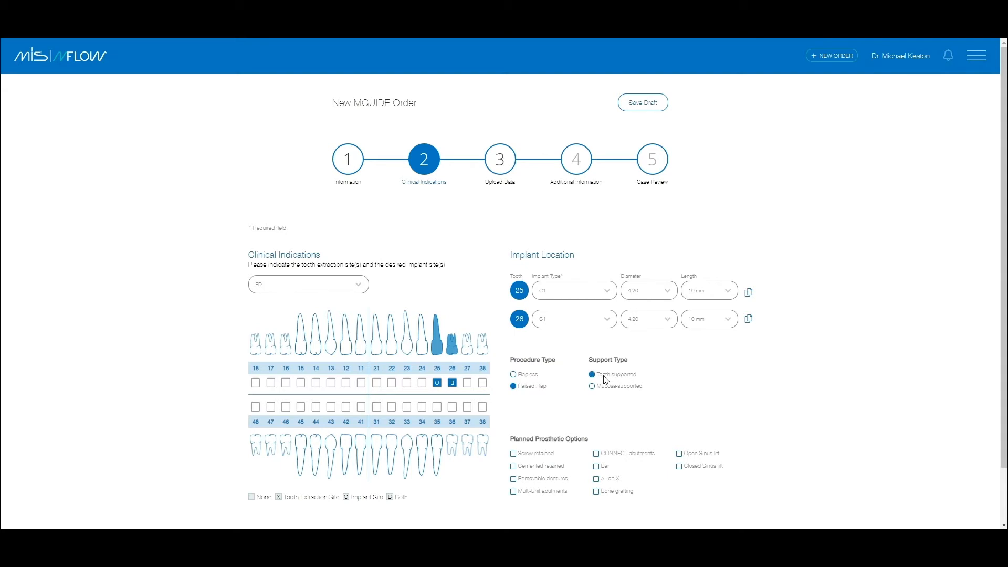
left_click(513, 465)
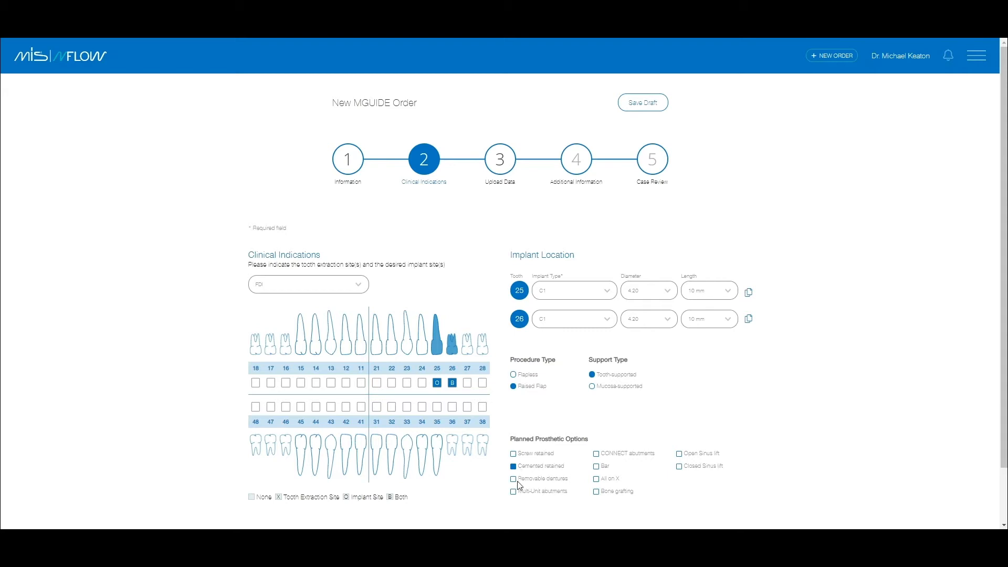
mouse_move(520, 496)
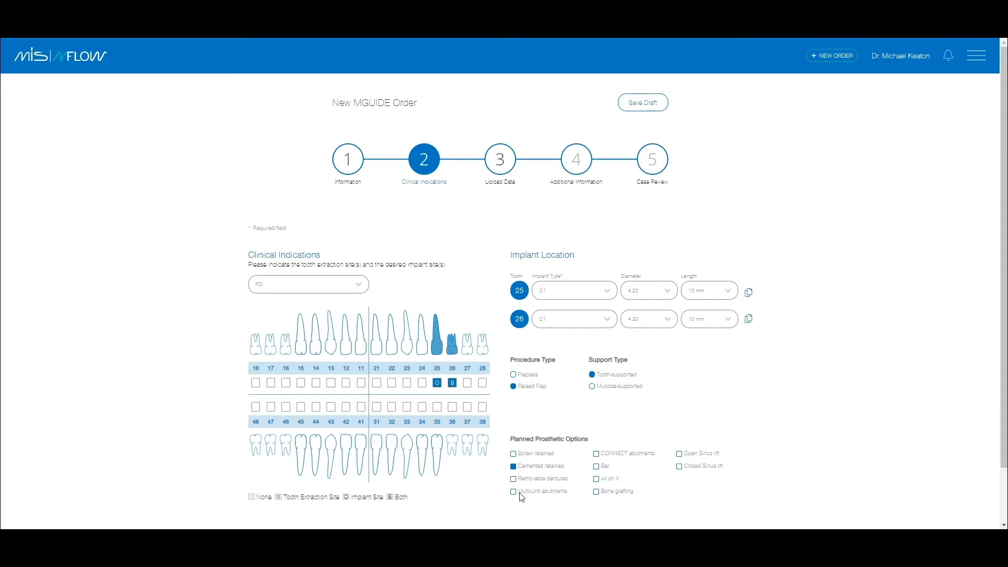
left_click(512, 492)
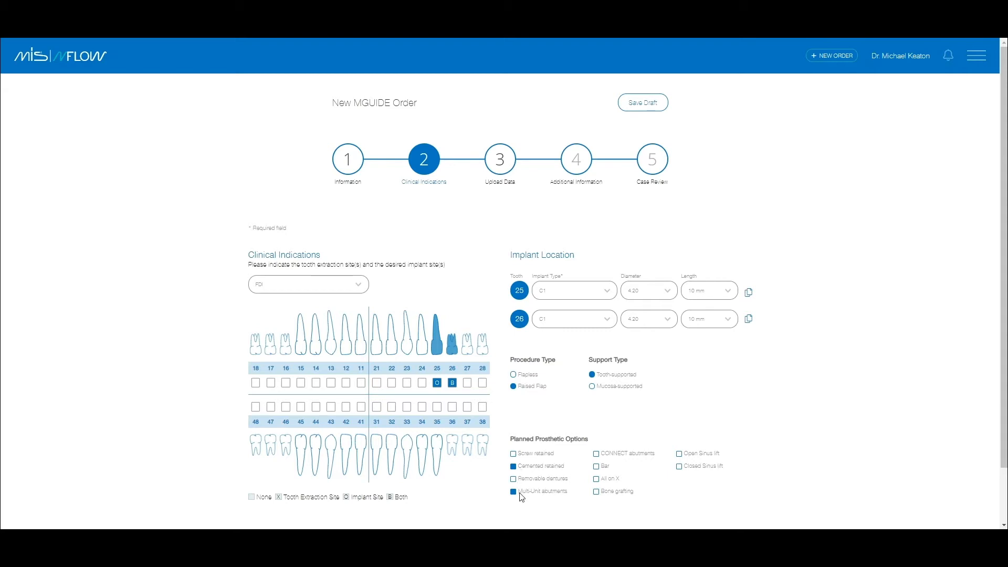
scroll("down", 3)
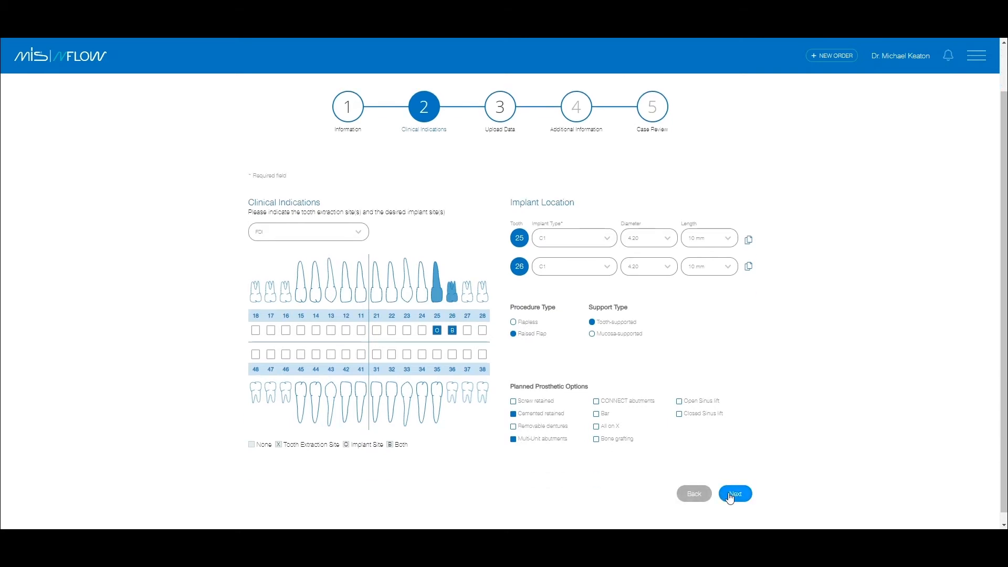
left_click(734, 493)
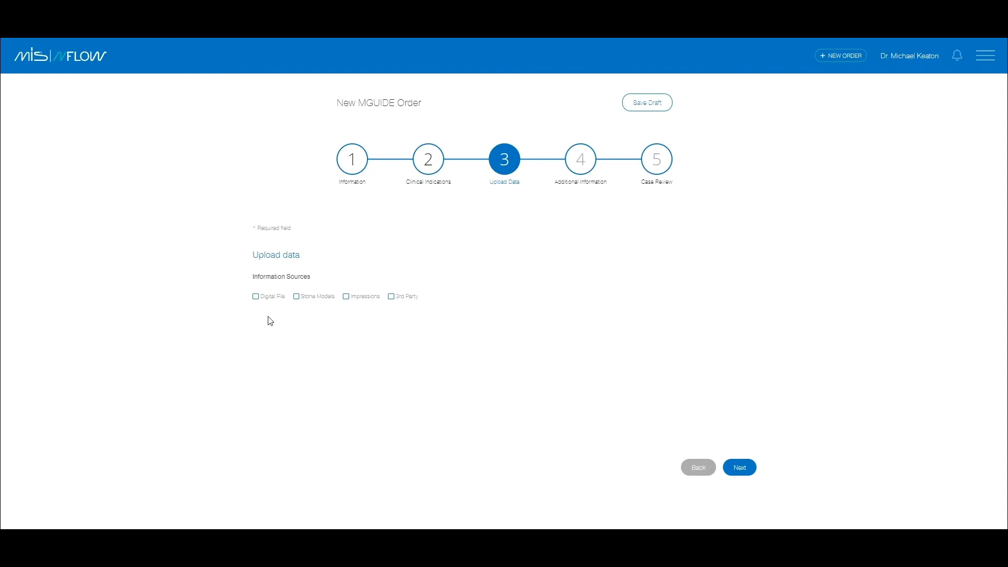
Step: Choose Digital File as source and upload 2020-05-19_00039-001-LowerJaw.stl with the All Files filter
left_click(256, 296)
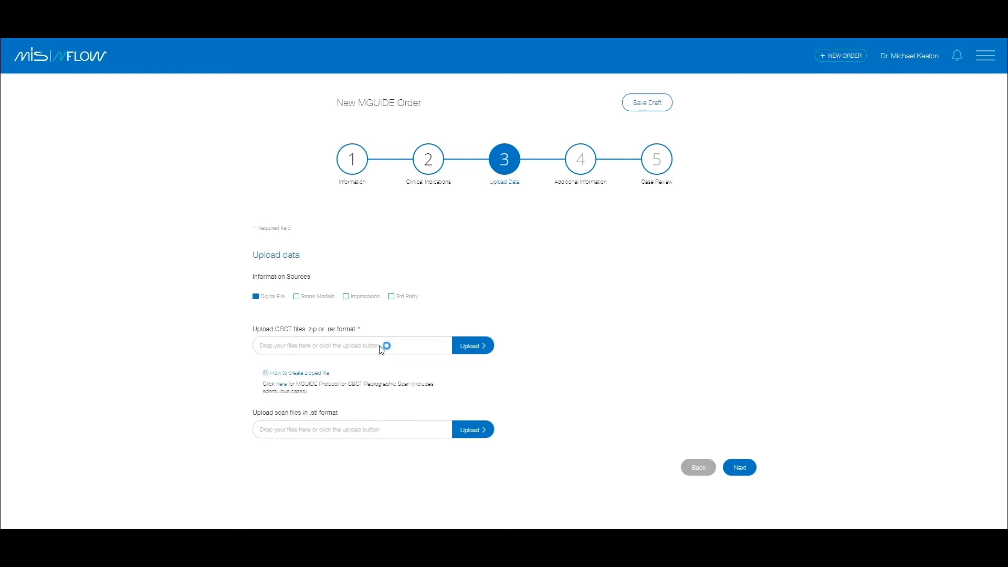
left_click(471, 345)
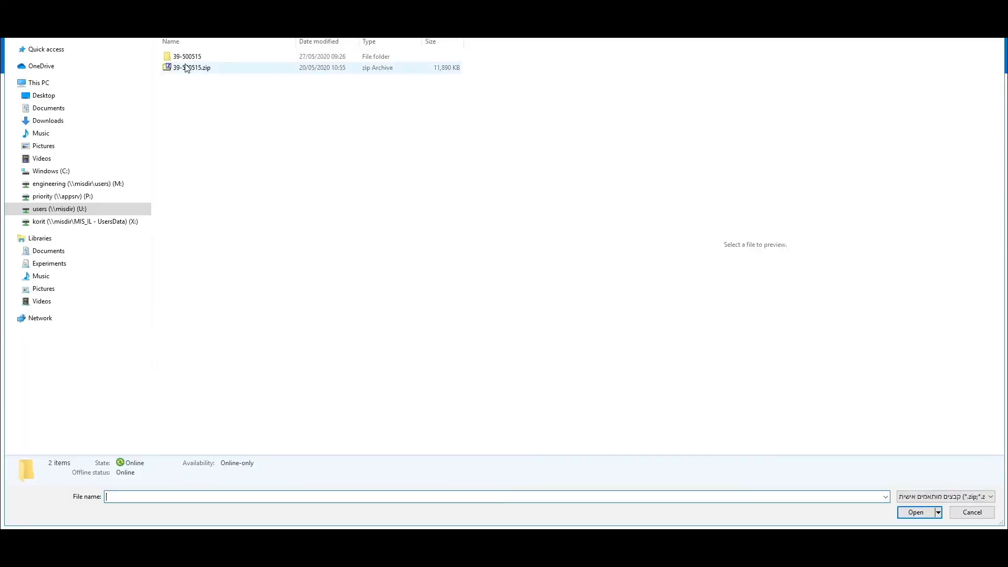
left_click(915, 513)
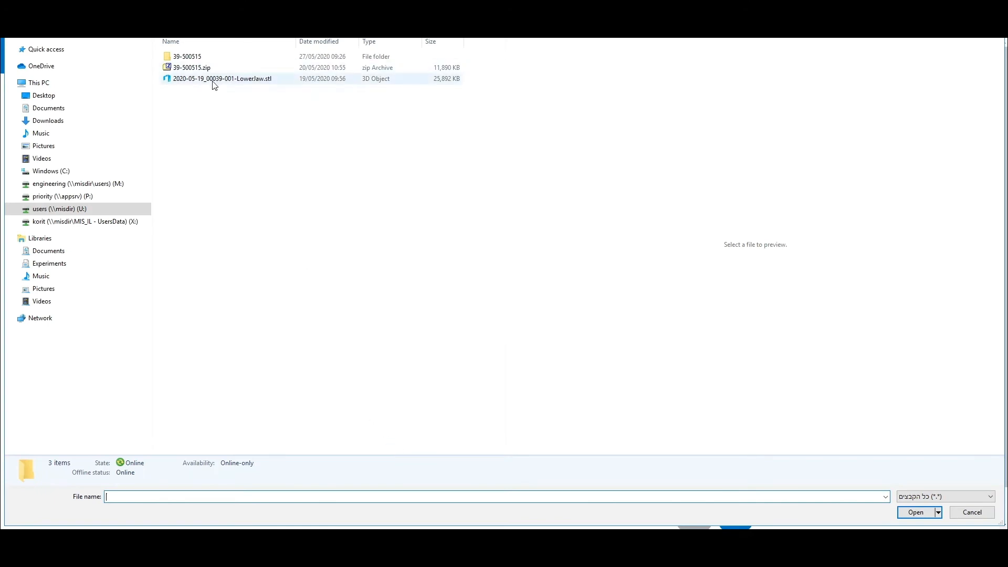
left_click(221, 78)
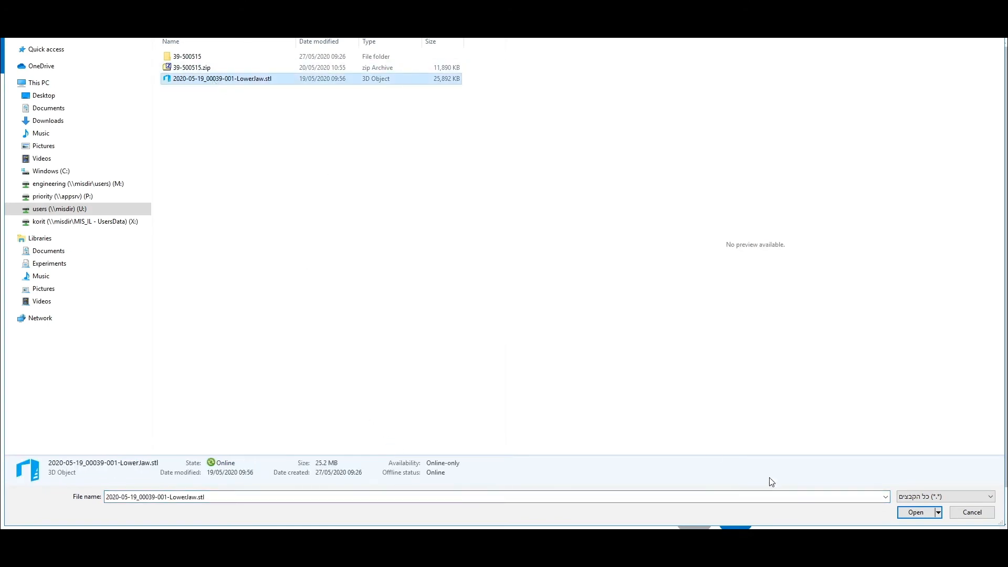
left_click(914, 512)
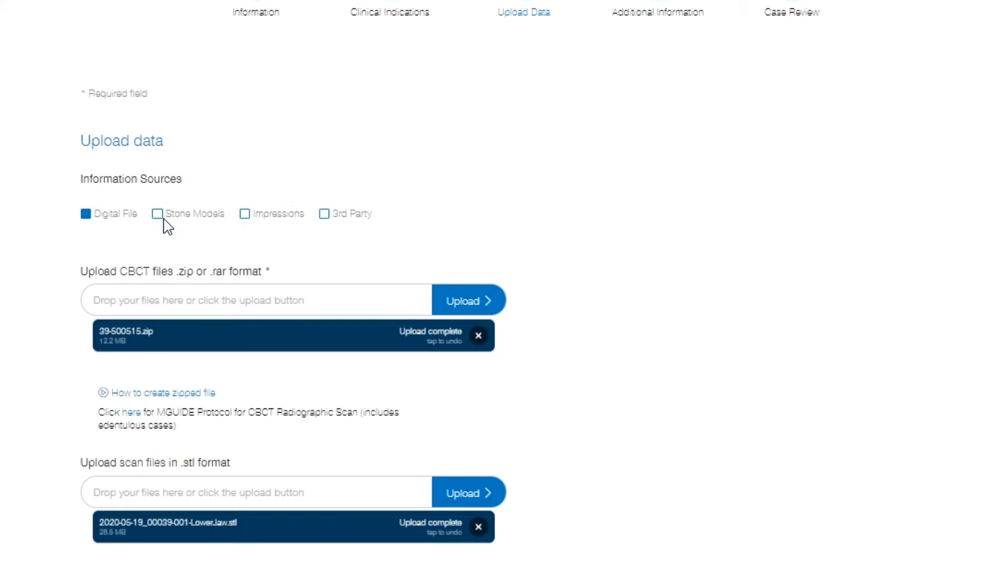
Step: Add Stone Models as an information source, then remove it, leaving Digital File only
left_click(157, 213)
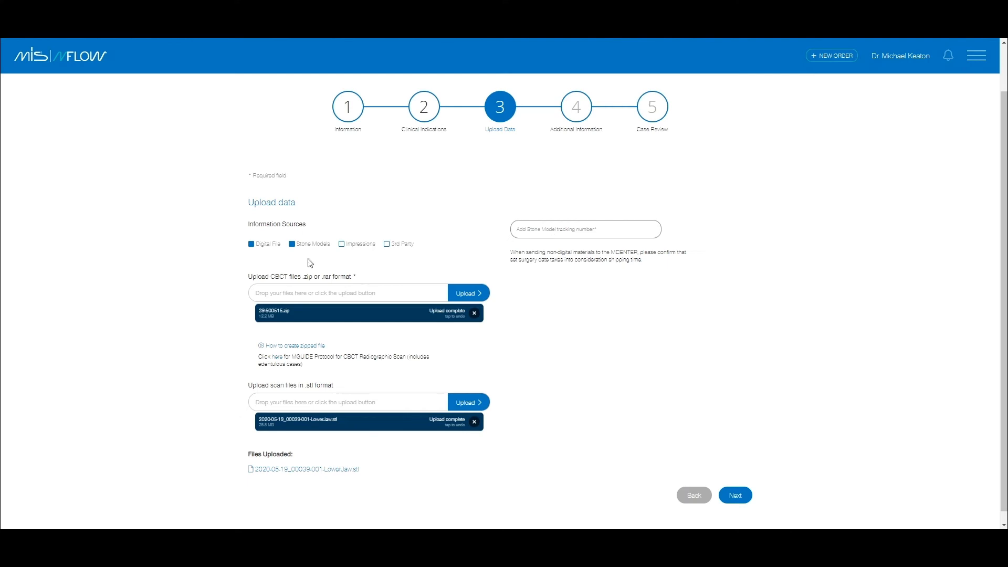
left_click(290, 244)
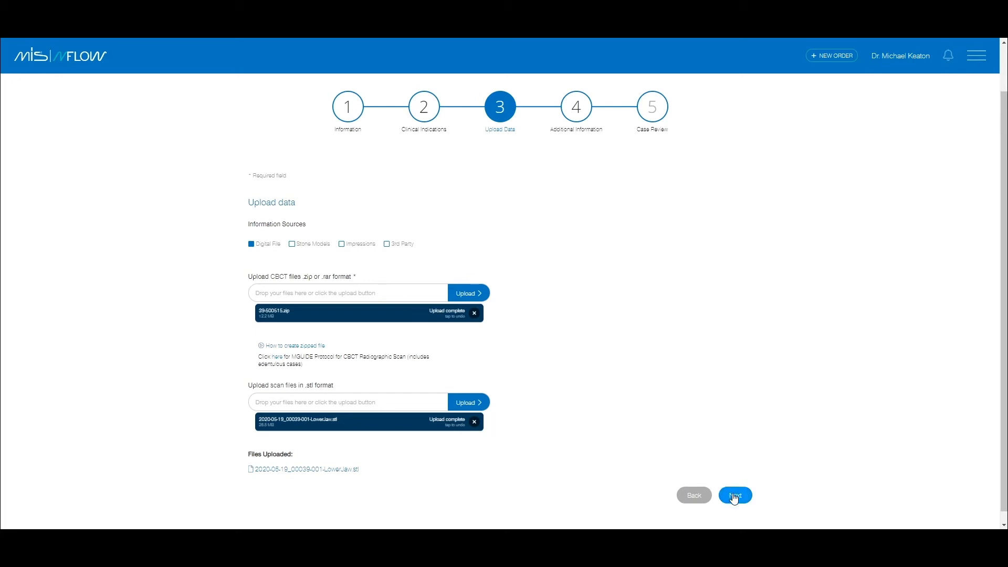
Step: Move to Additional Information and enter the note 'FREE TEXT' for the order
left_click(735, 495)
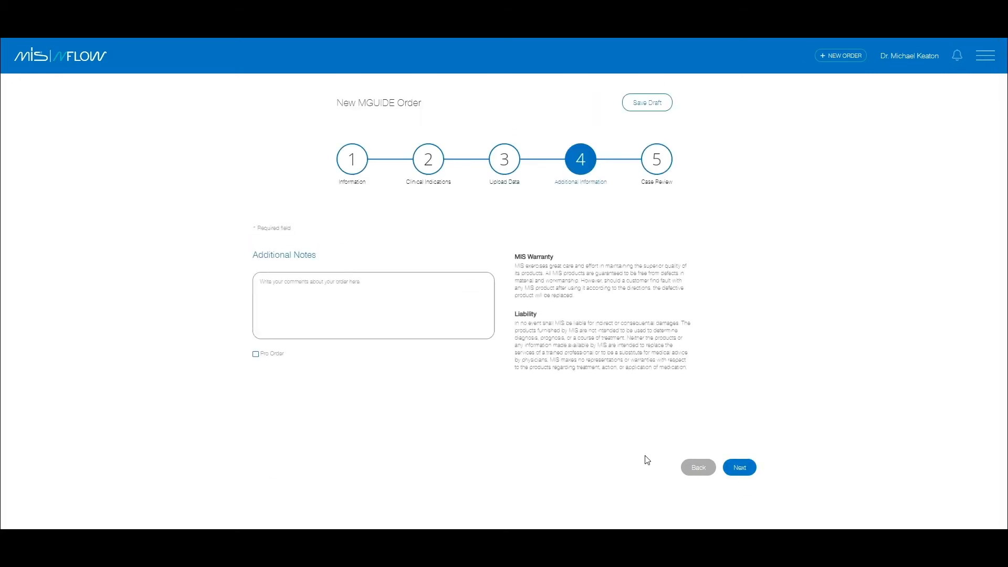
left_click(372, 306)
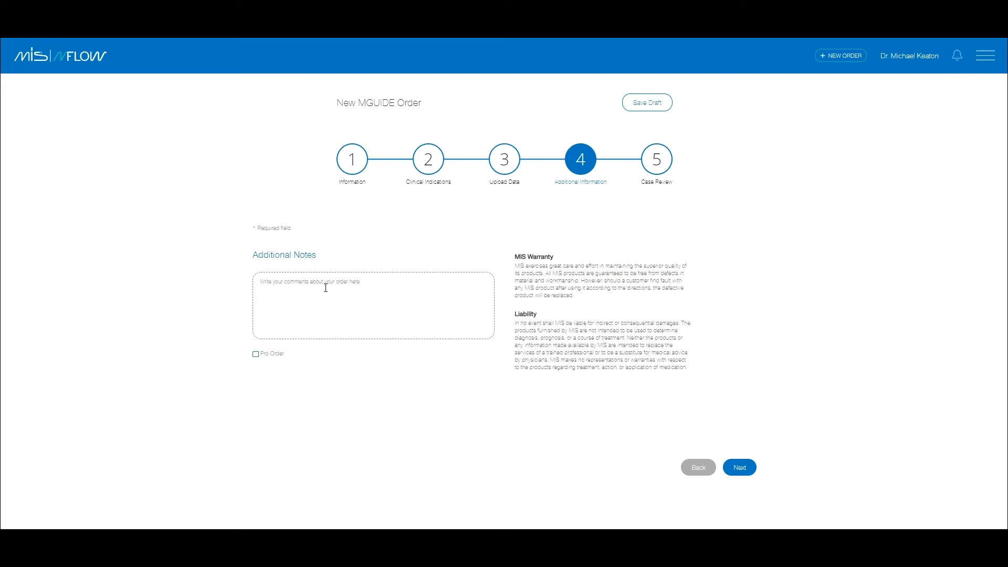
type("FREE")
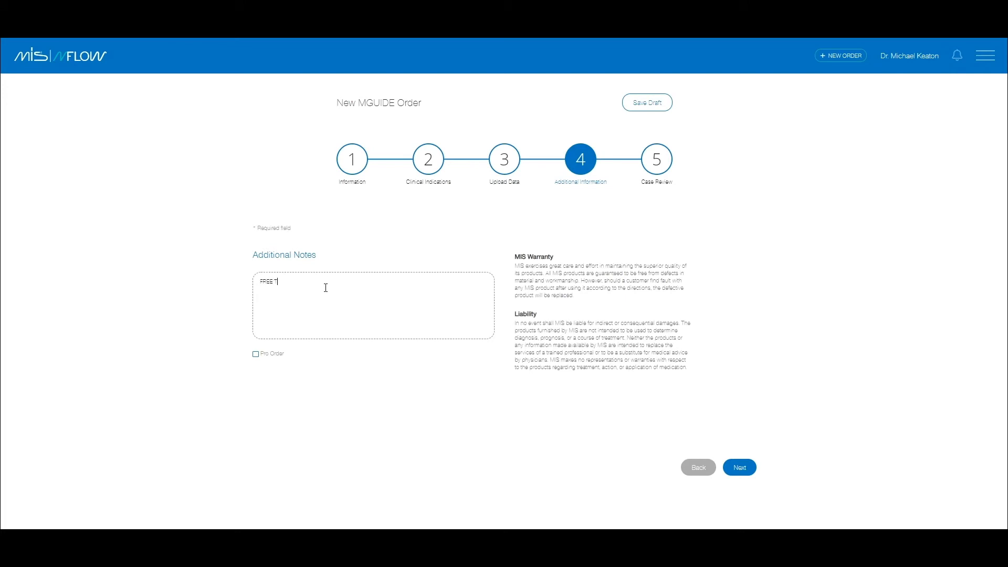
type("TEXT")
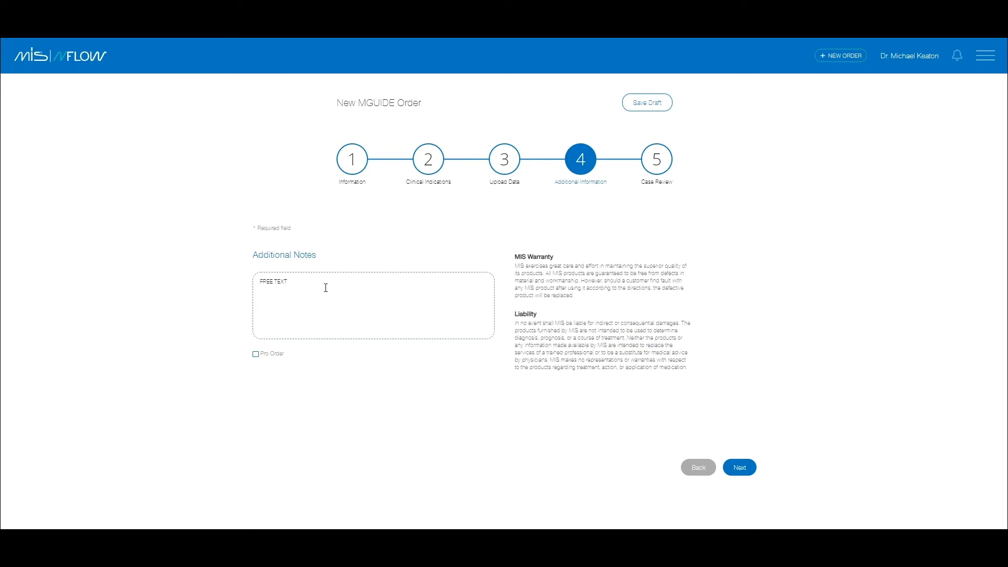
mouse_move(256, 354)
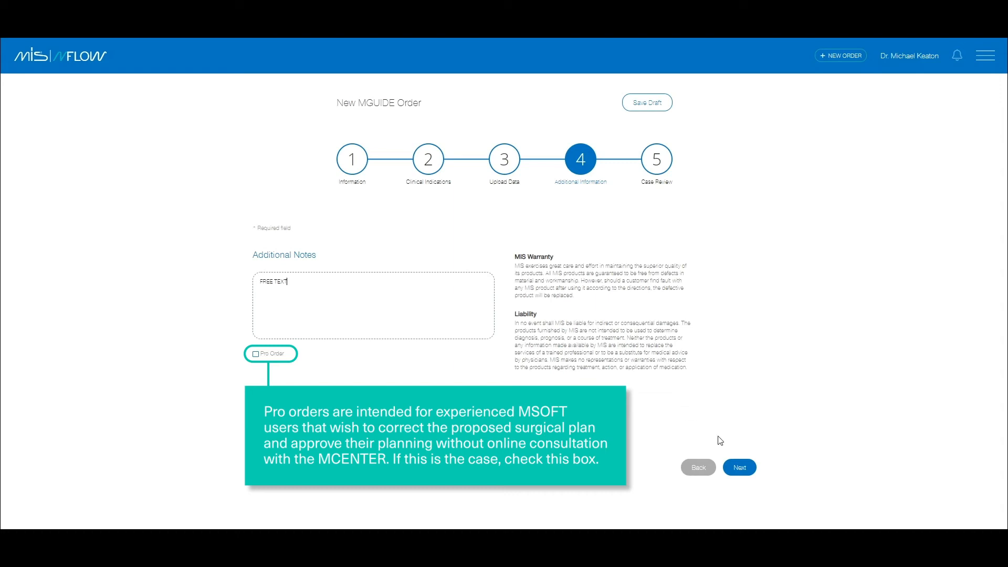
Step: Continue to Case Review and read through the summary of patient CD, teeth 25–26 and indications
left_click(738, 467)
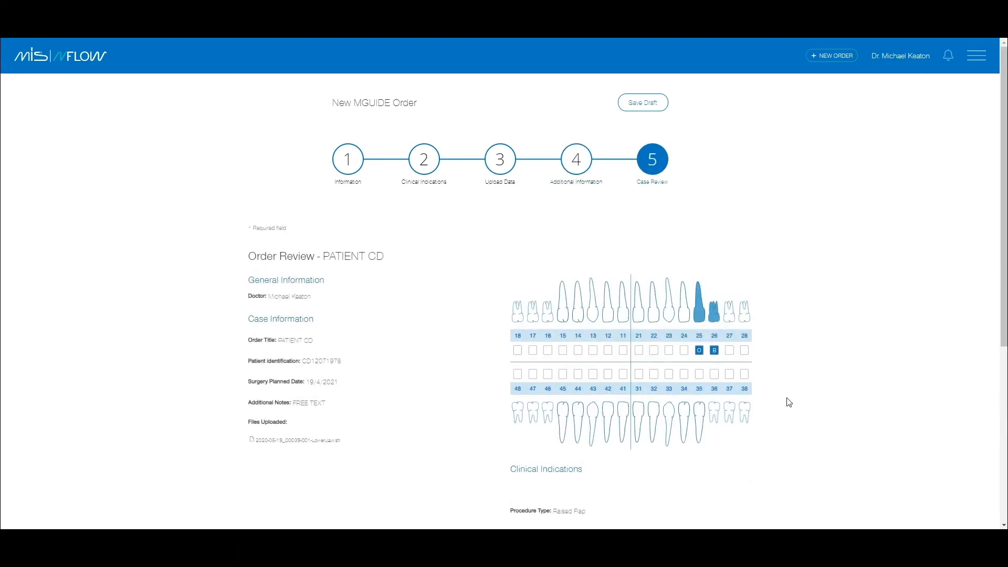
scroll("down", 3)
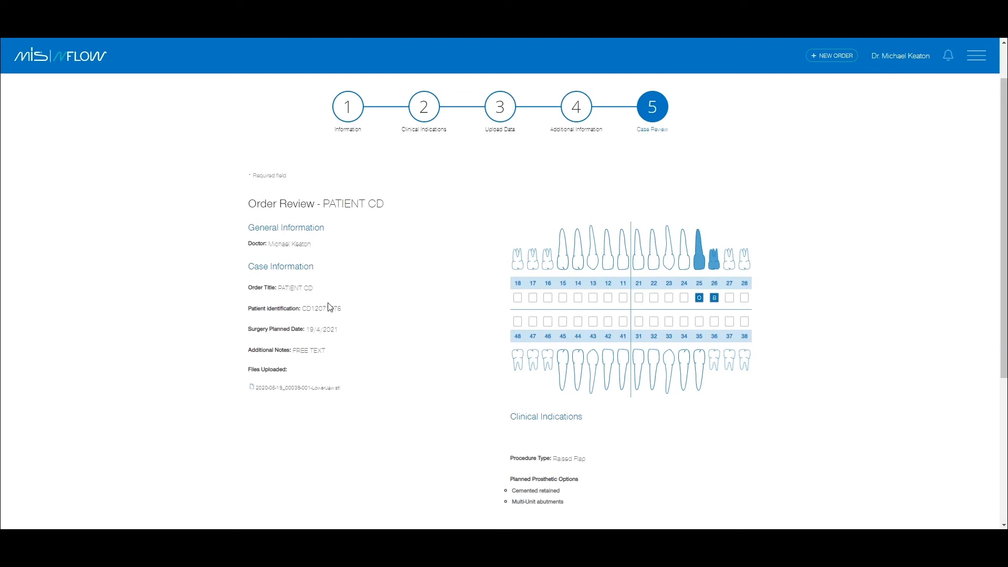
mouse_move(699, 326)
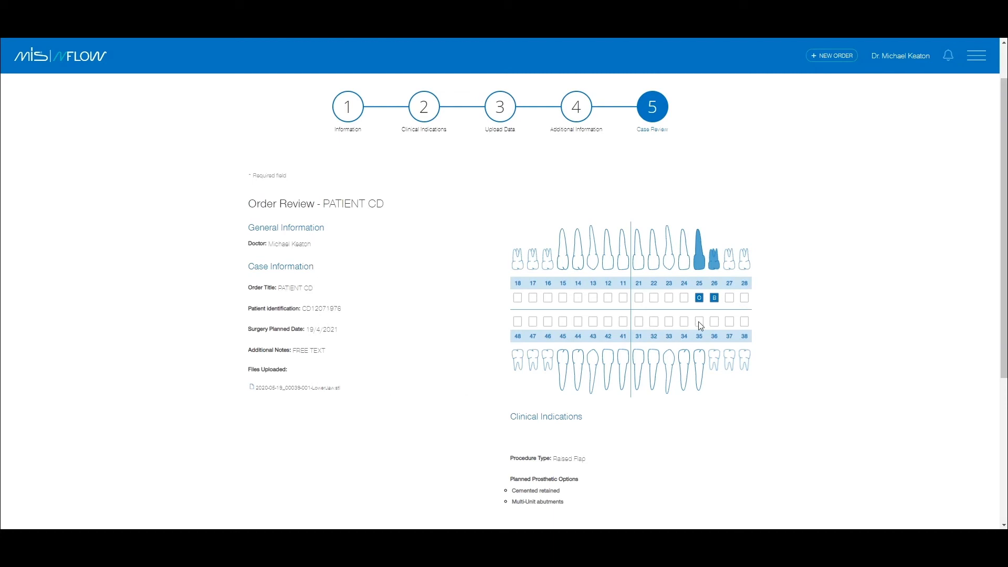
scroll("down", 3)
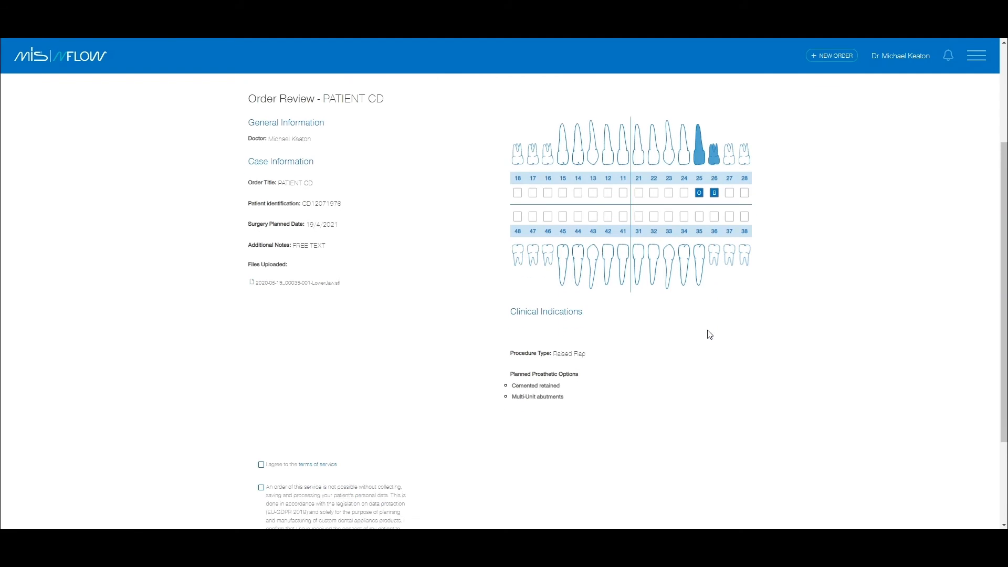
scroll("down", 3)
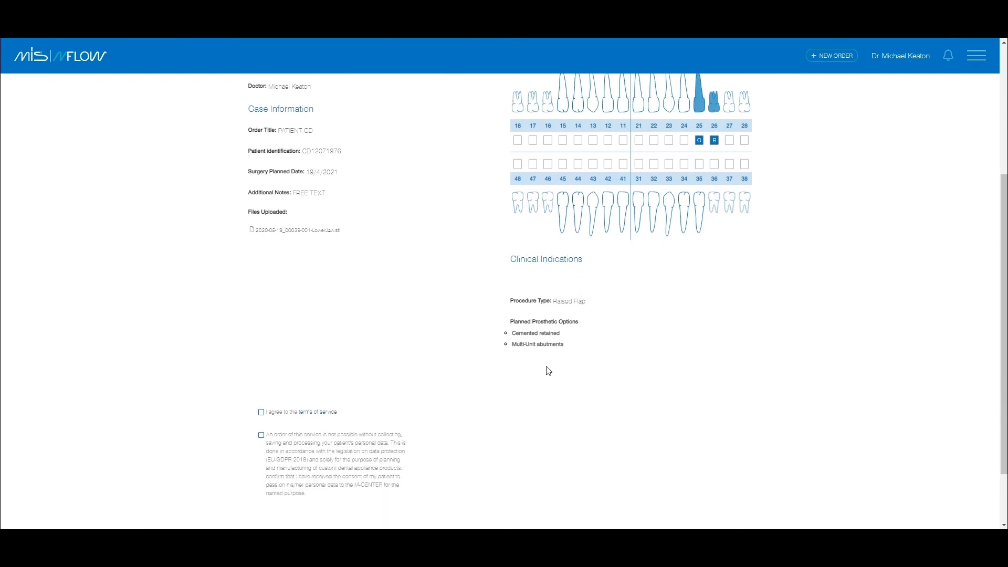
mouse_move(276, 417)
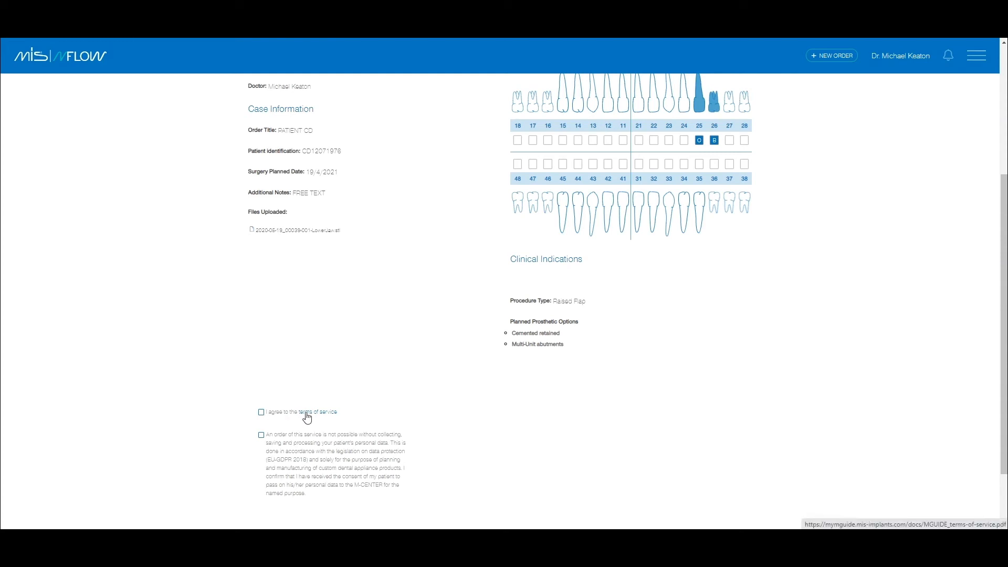
Step: Agree to the terms of service and data consent, then create the PATIENT CD order
left_click(261, 411)
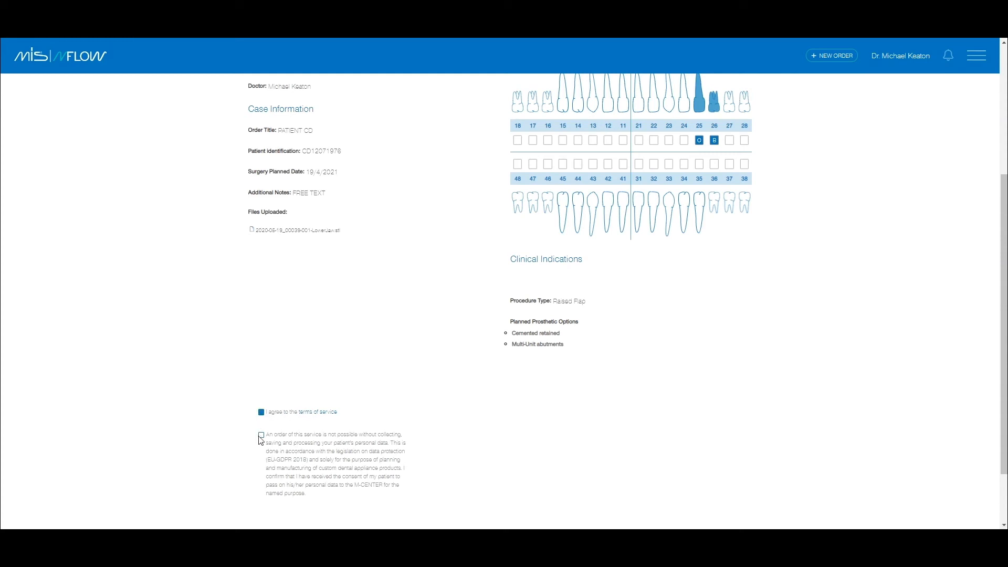
left_click(261, 435)
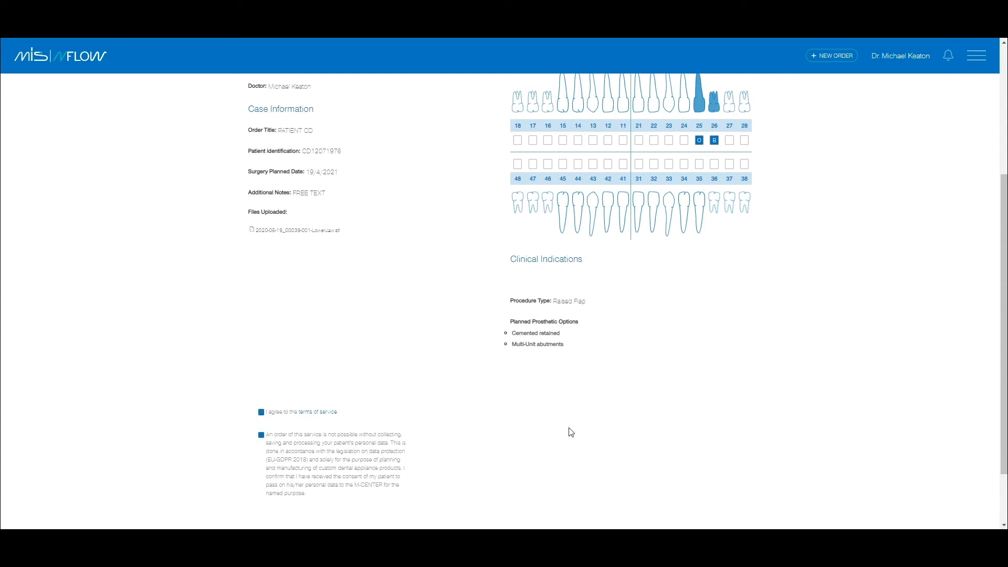
scroll("down", 3)
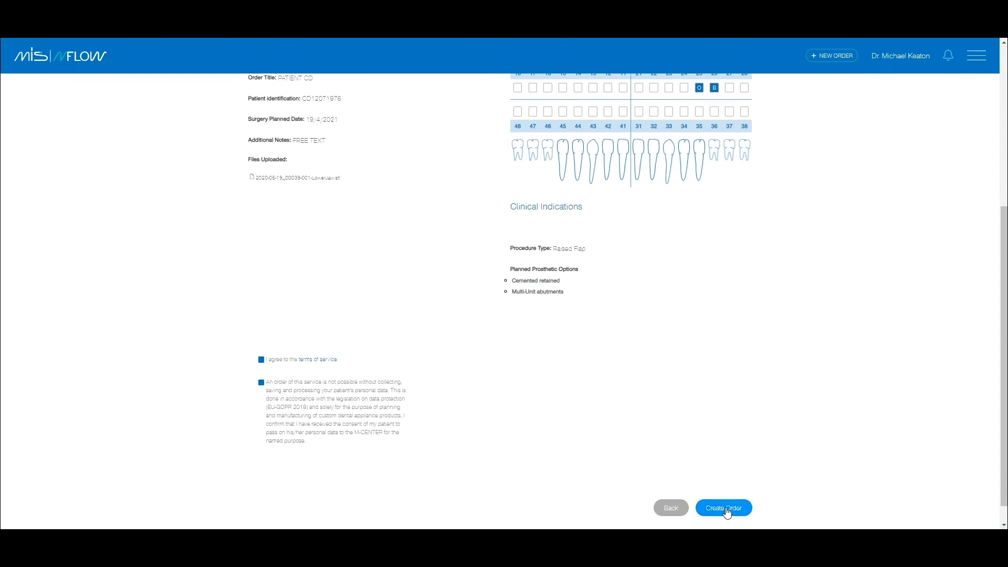
left_click(722, 507)
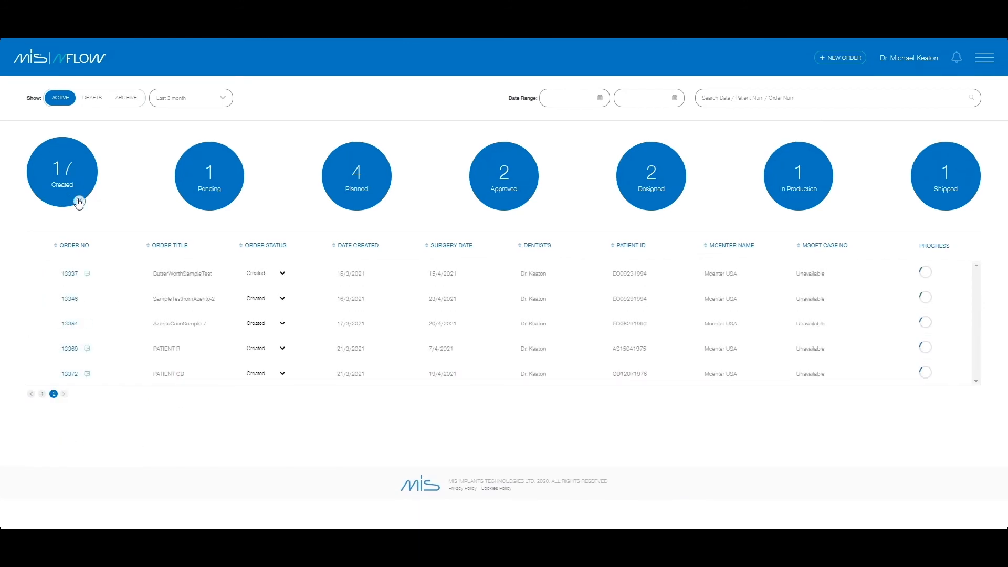
Step: Filter the dashboard by Created, Planned and Approved statuses, then clear the filter
left_click(62, 173)
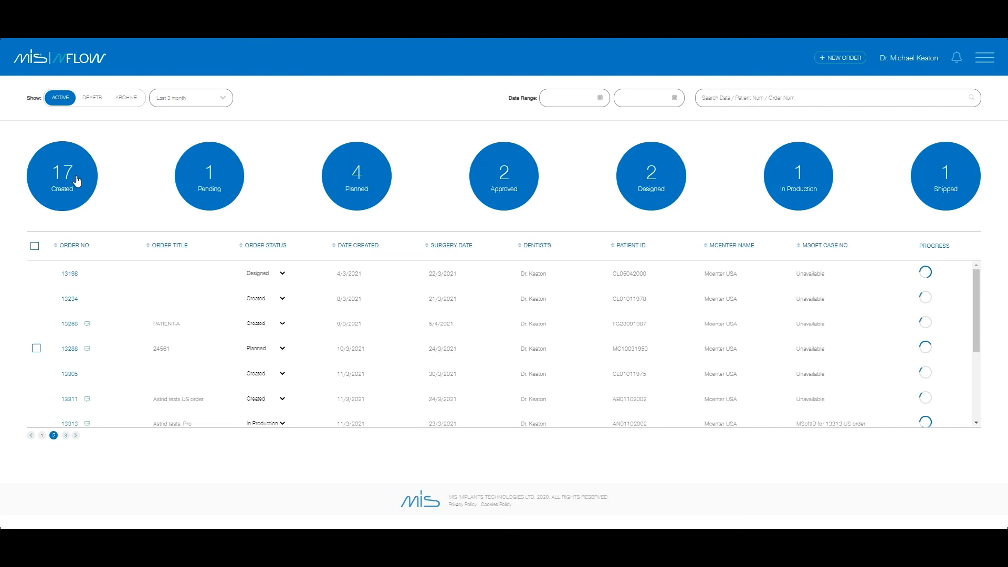
left_click(356, 176)
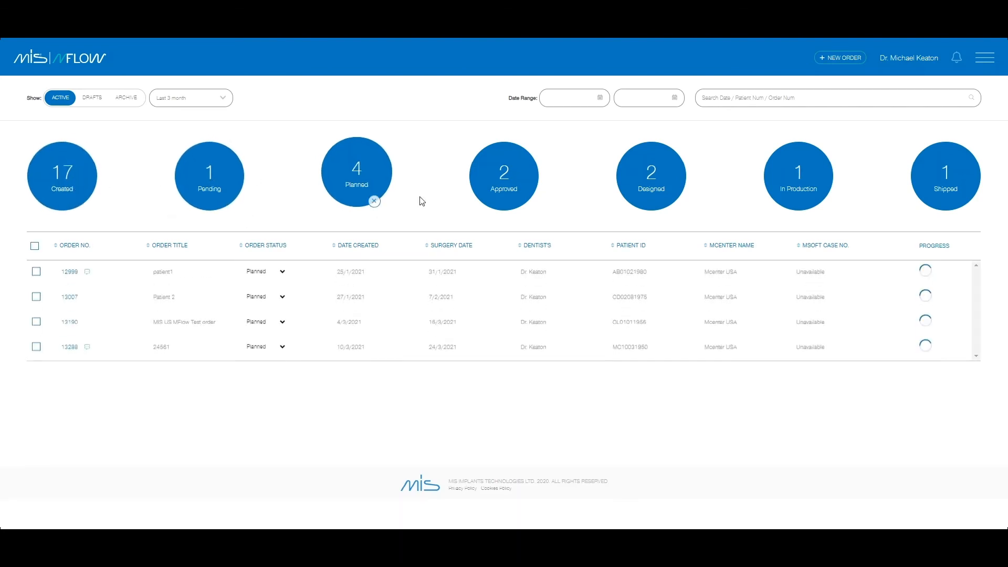
left_click(502, 175)
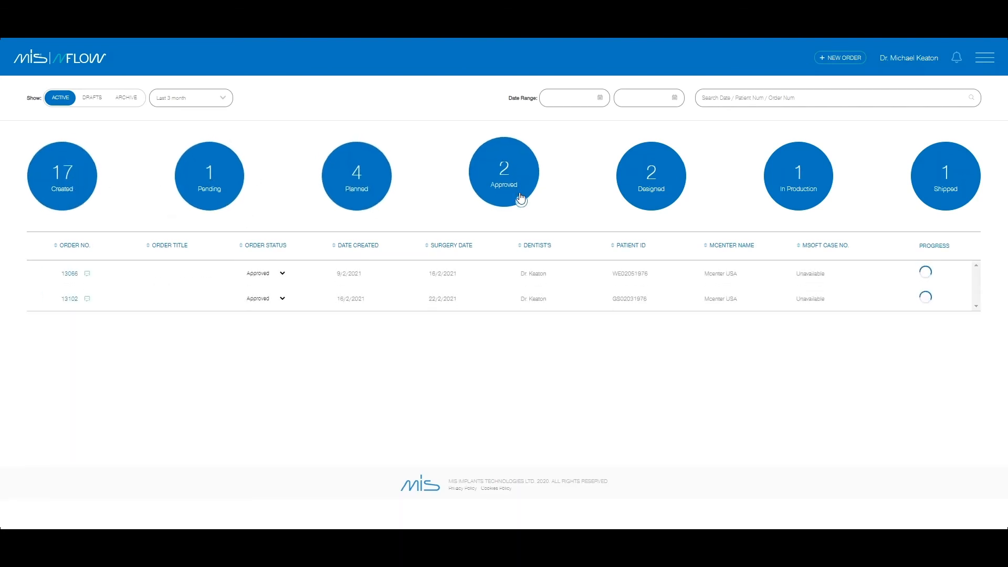
left_click(797, 175)
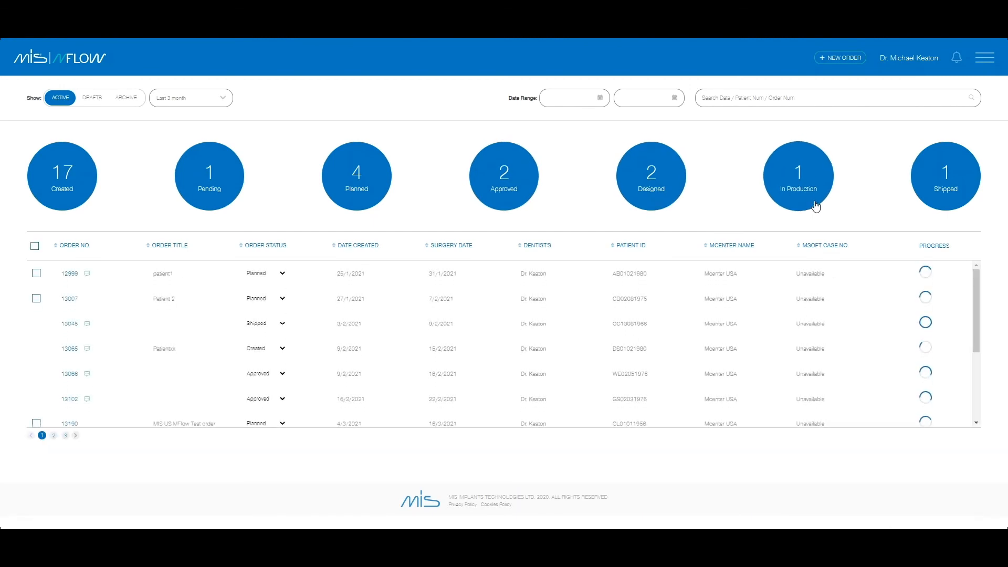
mouse_move(209, 183)
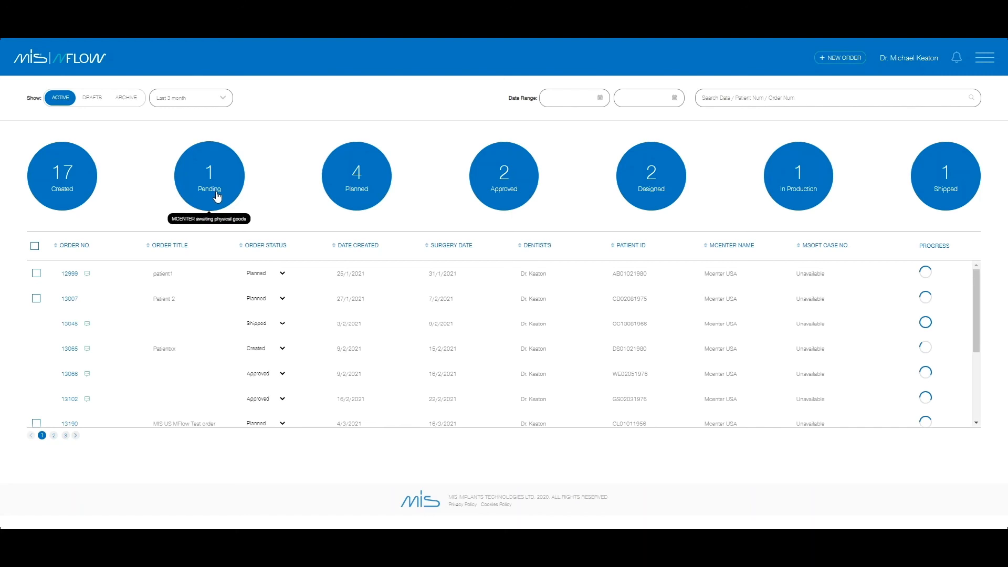
Step: Follow the approval email's 'your order' link to PATIENT CD's order 13372 plan approval page
left_click(356, 175)
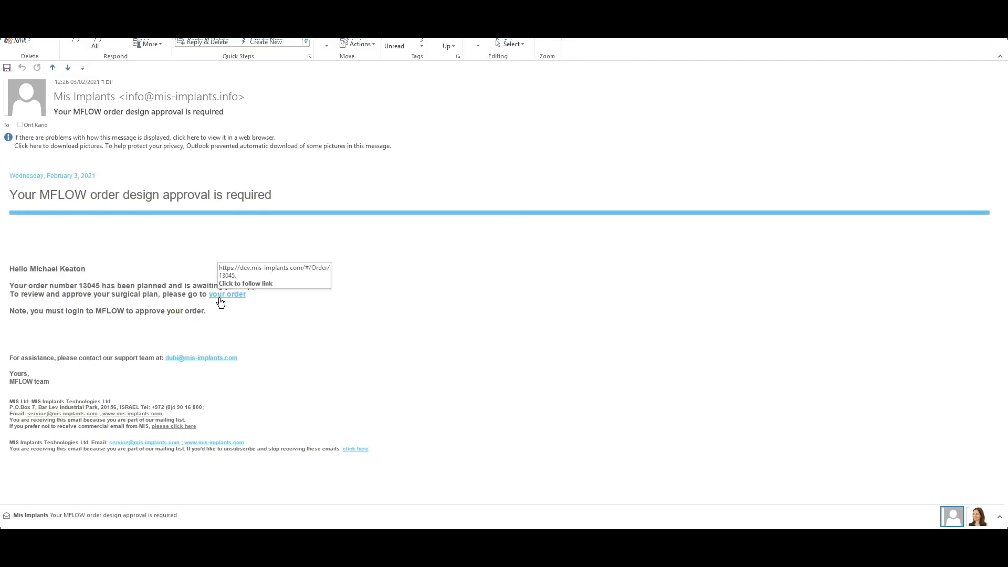
left_click(227, 294)
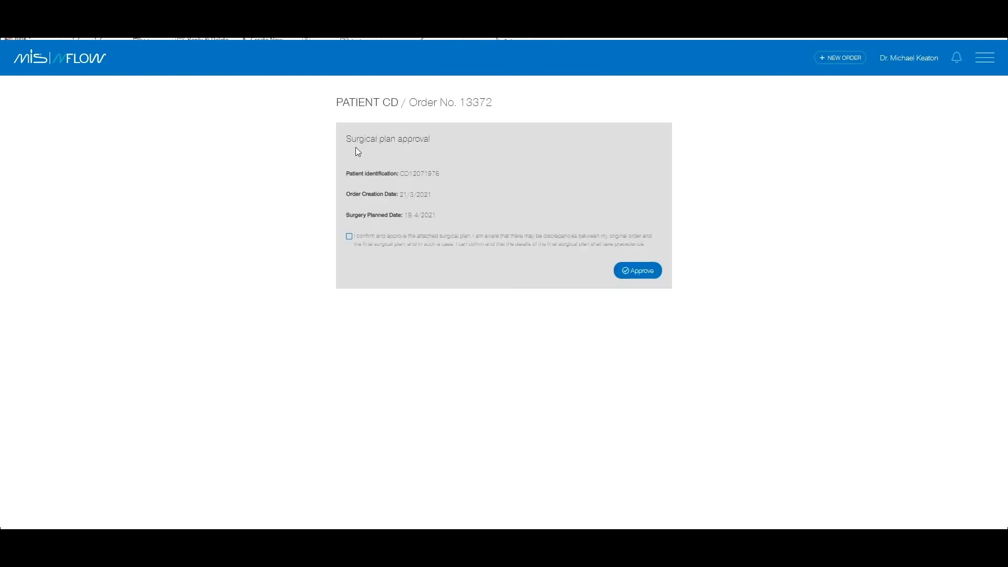
Step: Confirm and approve PATIENT CD's surgical plan for order 13372, giving 3 approved, 16 created
left_click(349, 237)
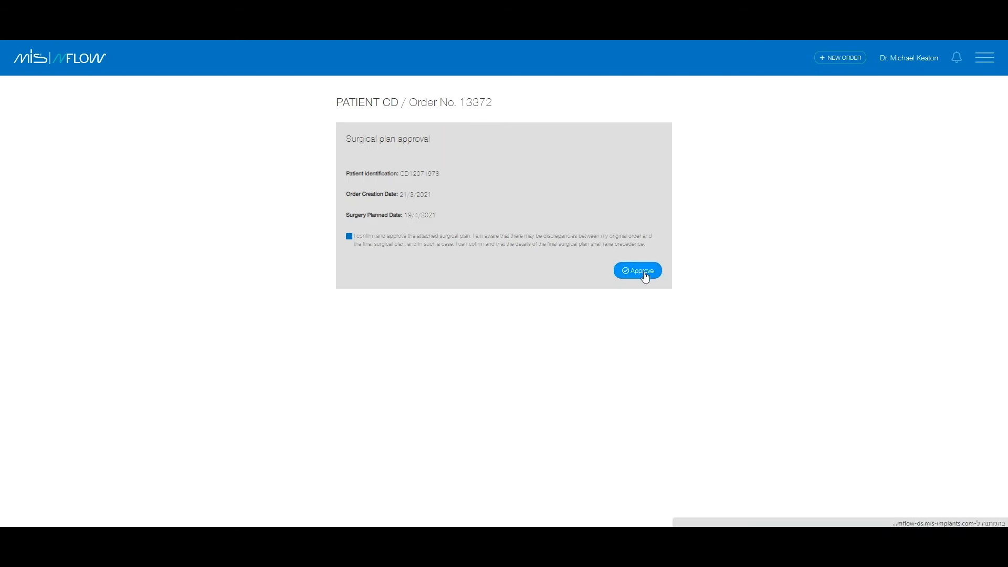
left_click(637, 270)
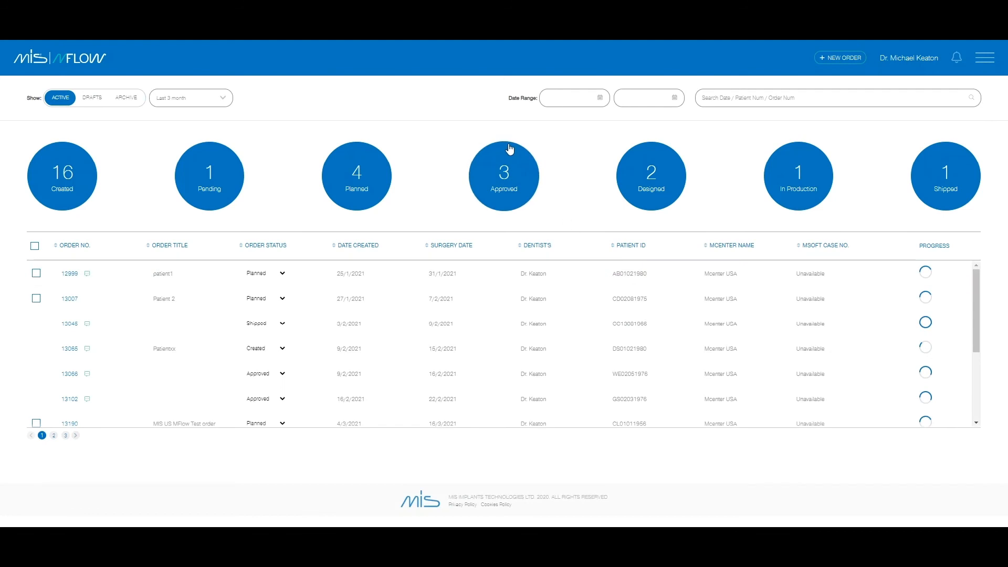